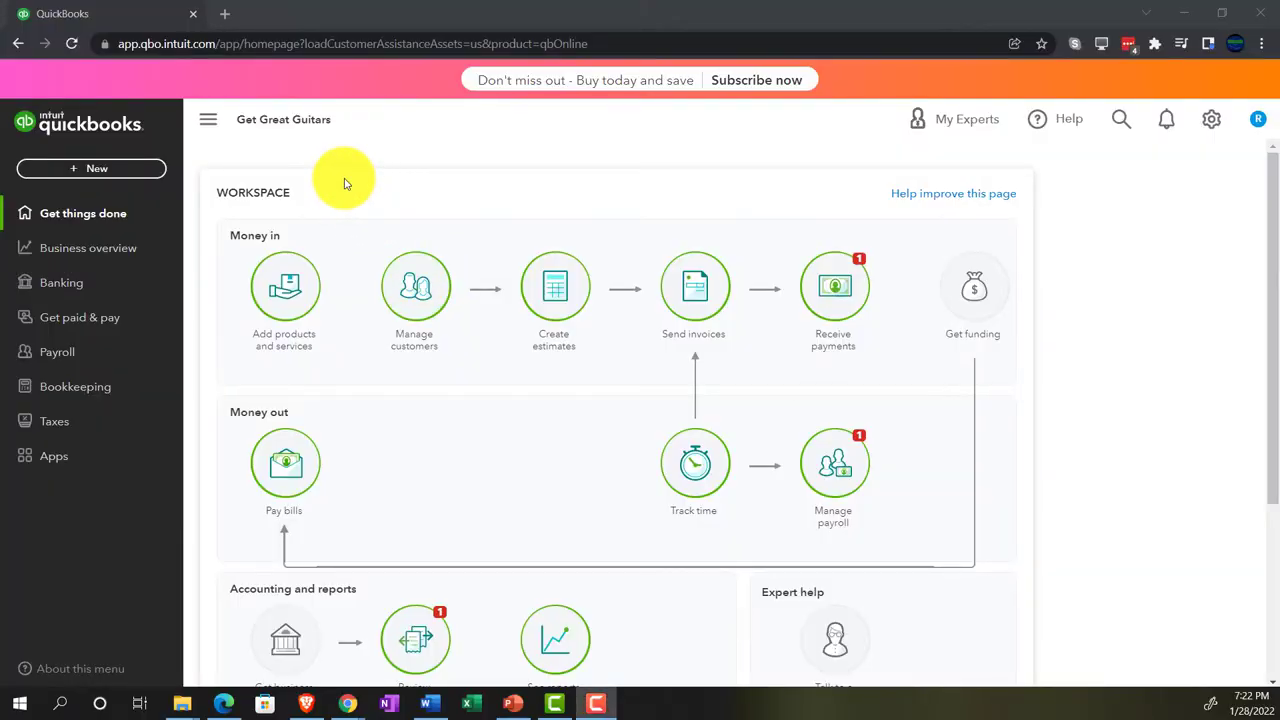
mouse_move(492, 196)
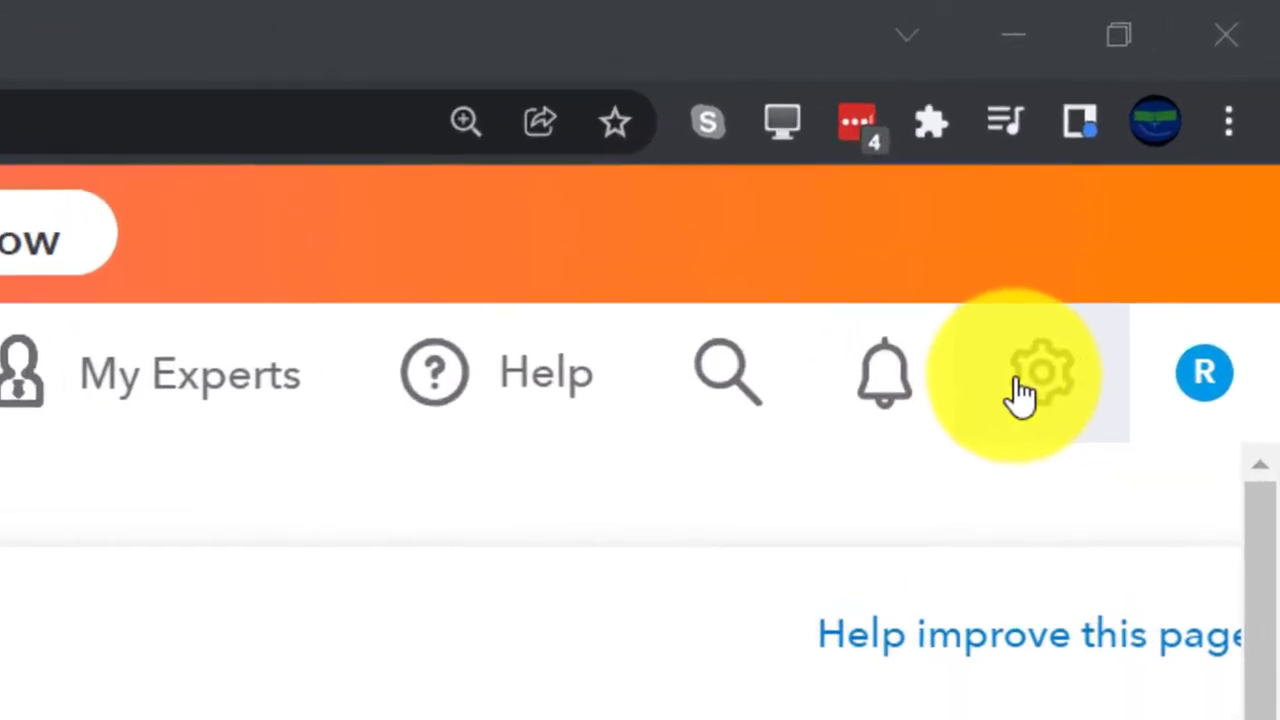
- Go to Payroll and open the Time page for time tracking
left_click(1040, 372)
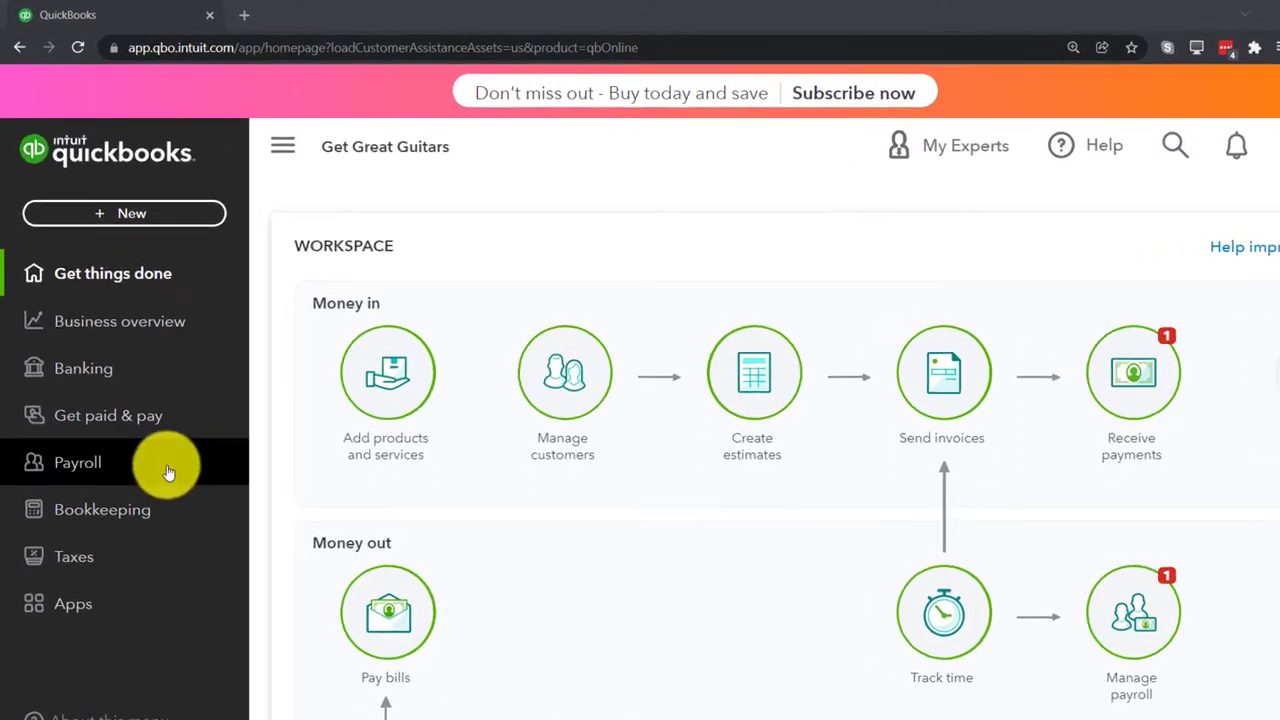
left_click(78, 462)
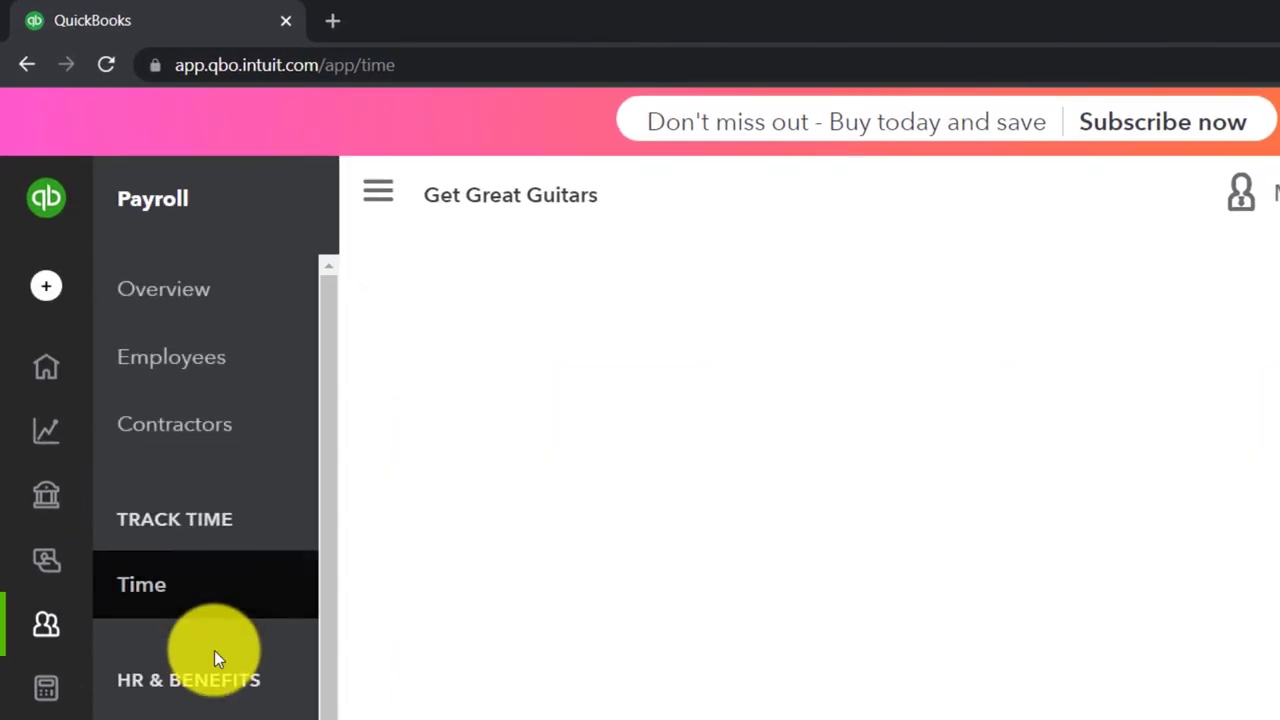
left_click(141, 584)
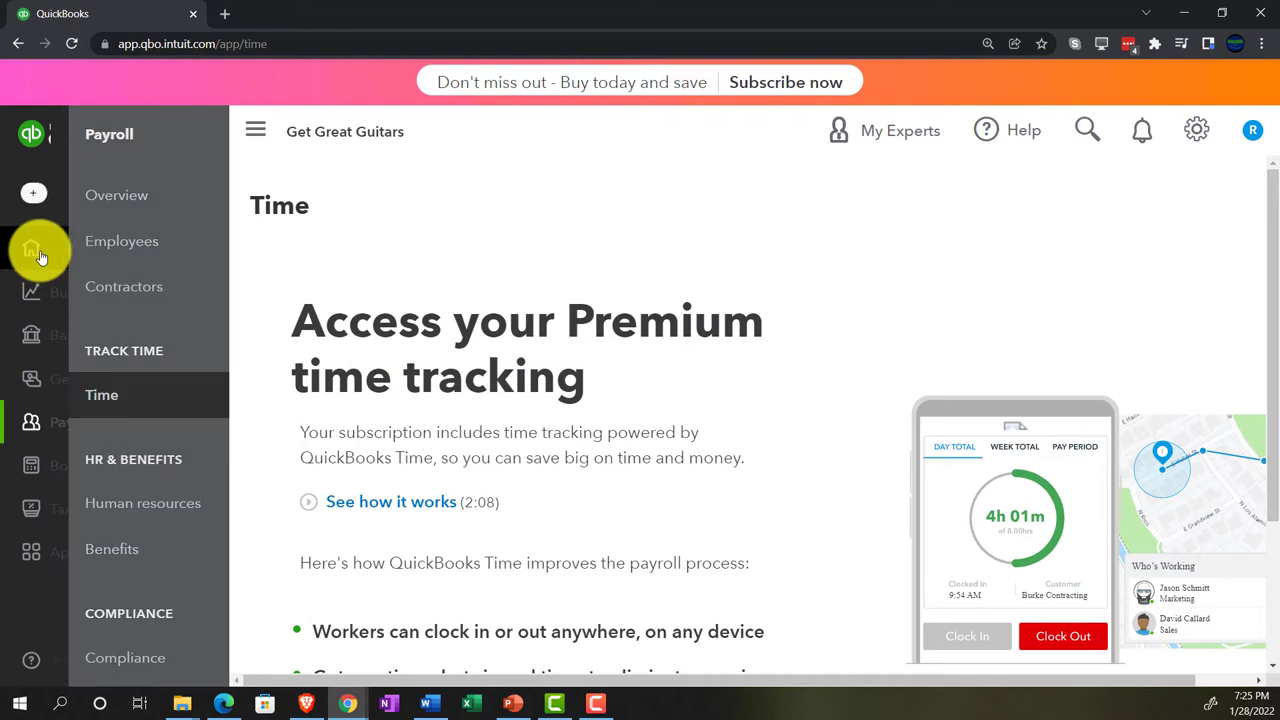
- Return to the Get Great Guitars home dashboard
left_click(33, 250)
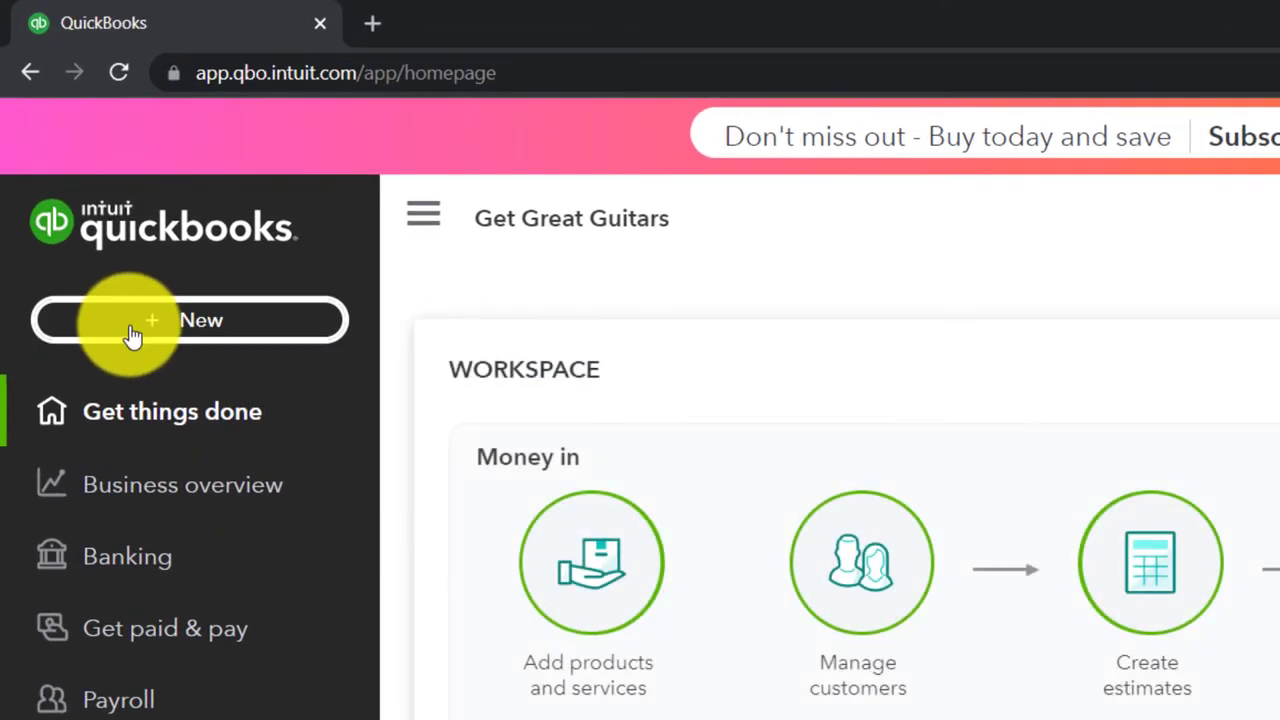
left_click(190, 320)
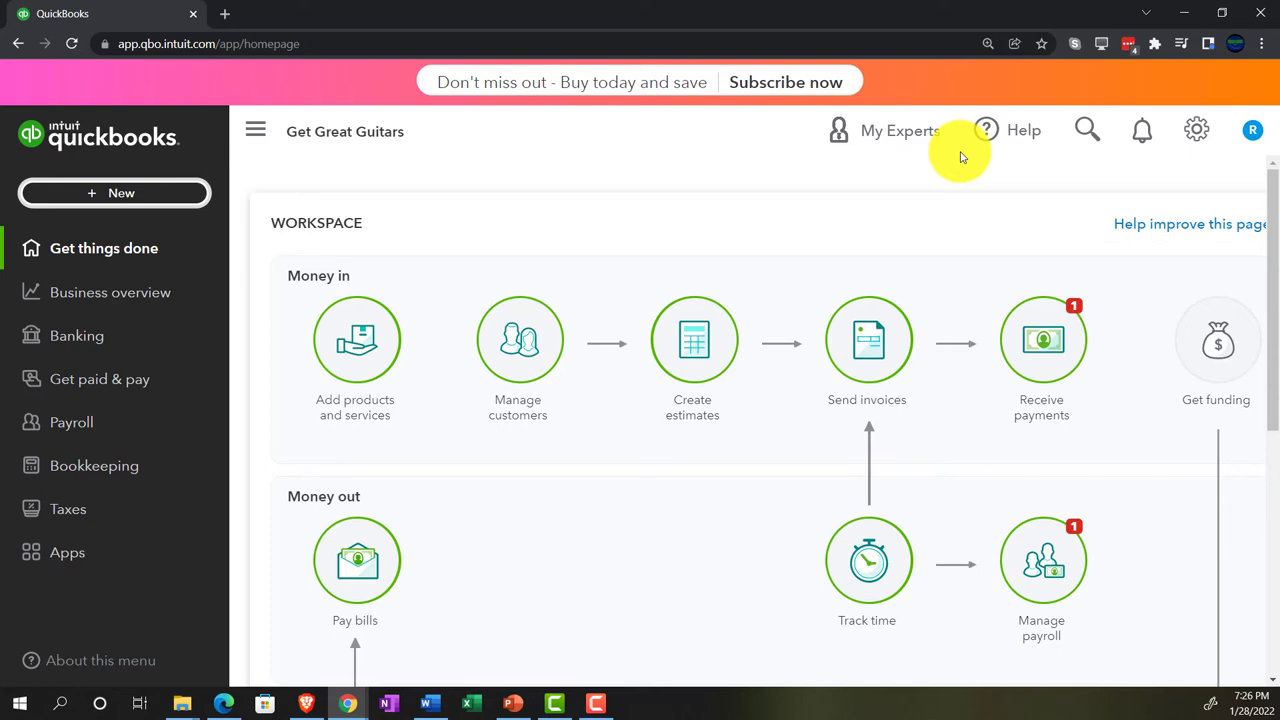
- Start a new weekly timesheet from the + New menu
left_click(114, 193)
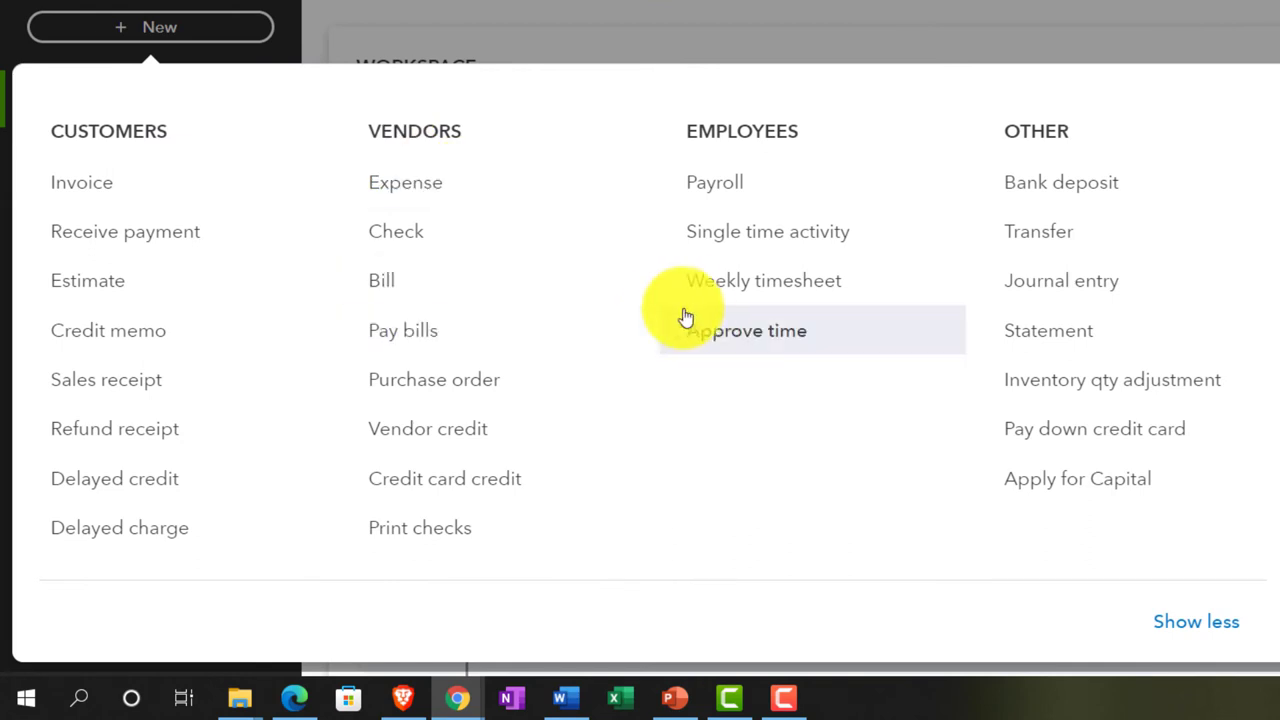
mouse_move(740, 282)
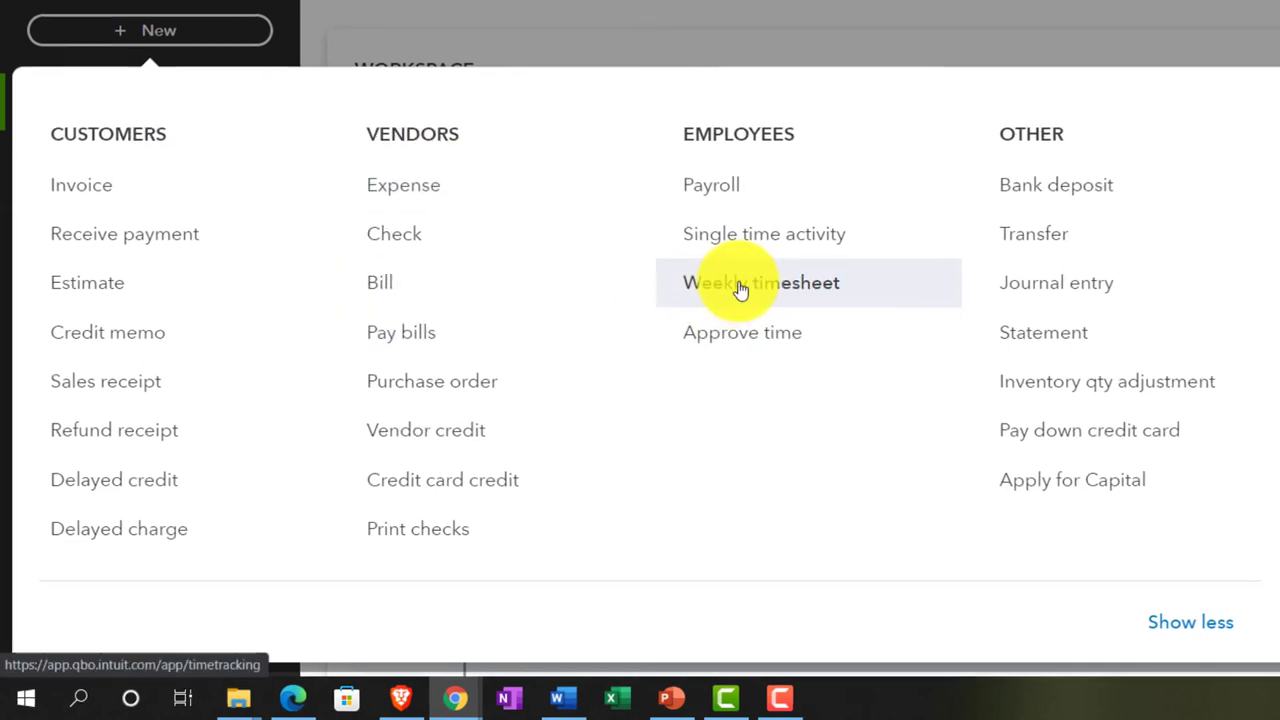
left_click(761, 282)
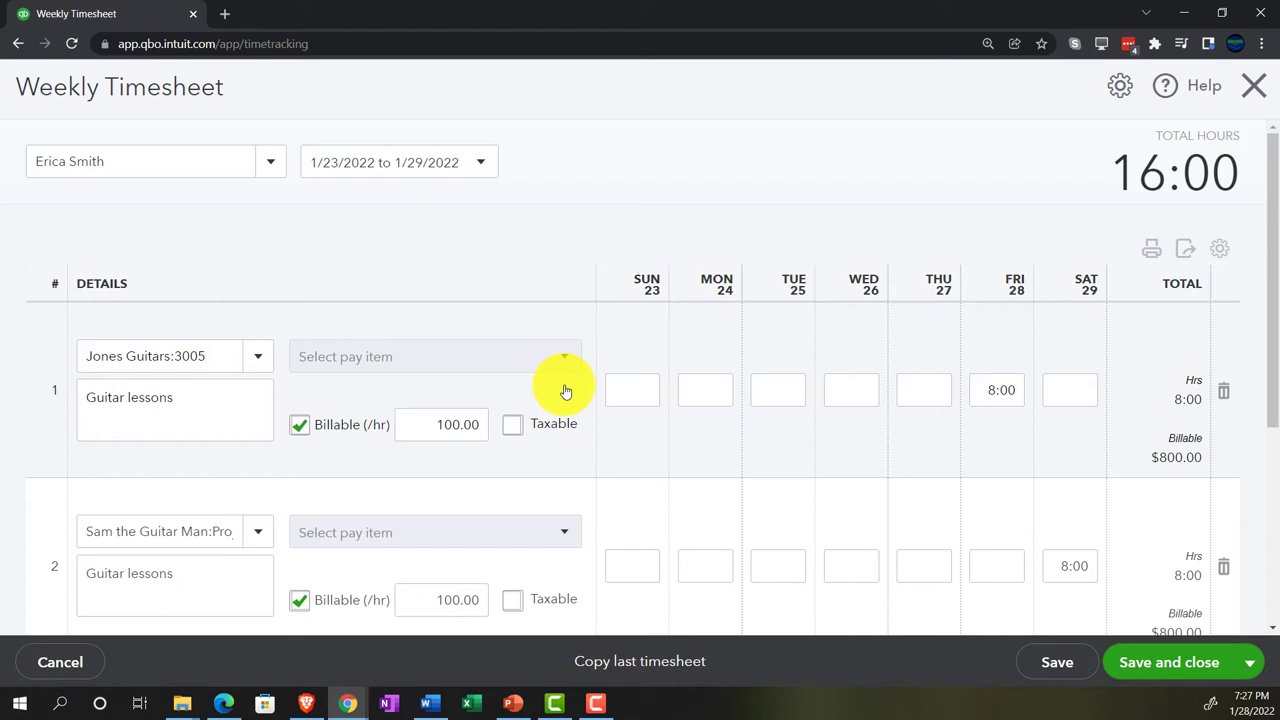
mouse_move(520, 337)
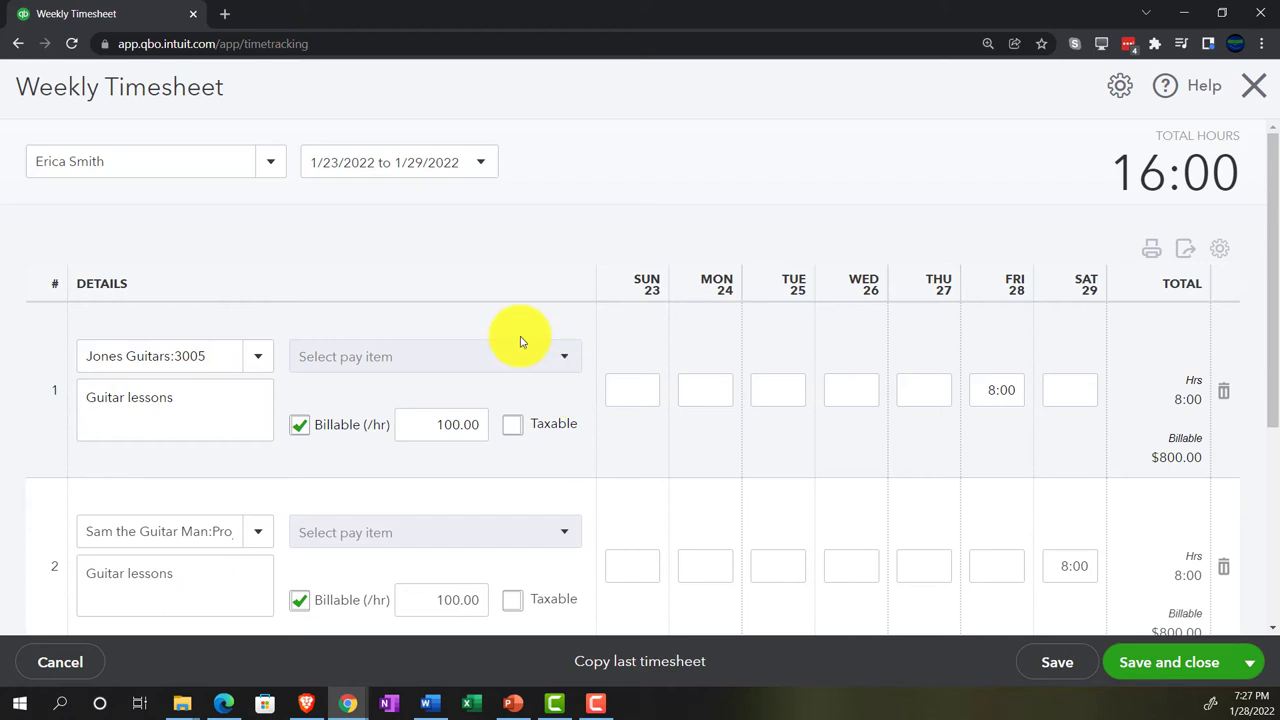
left_click(480, 162)
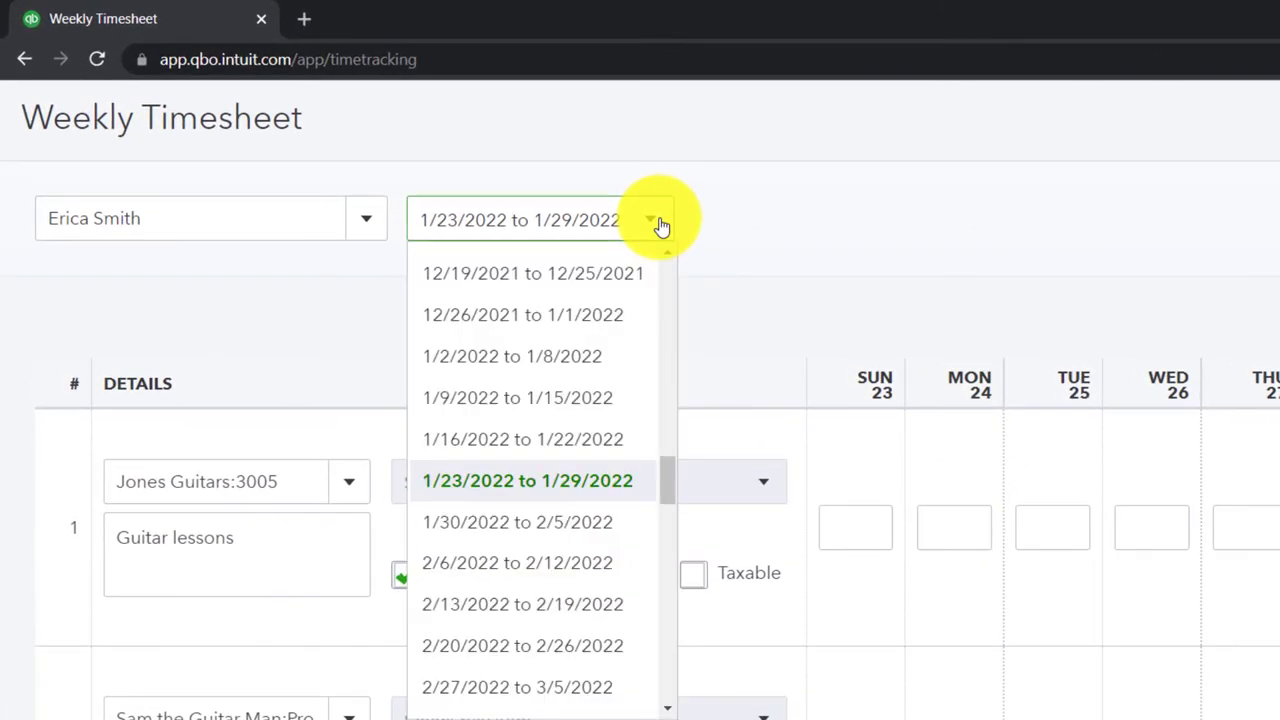
mouse_move(620, 397)
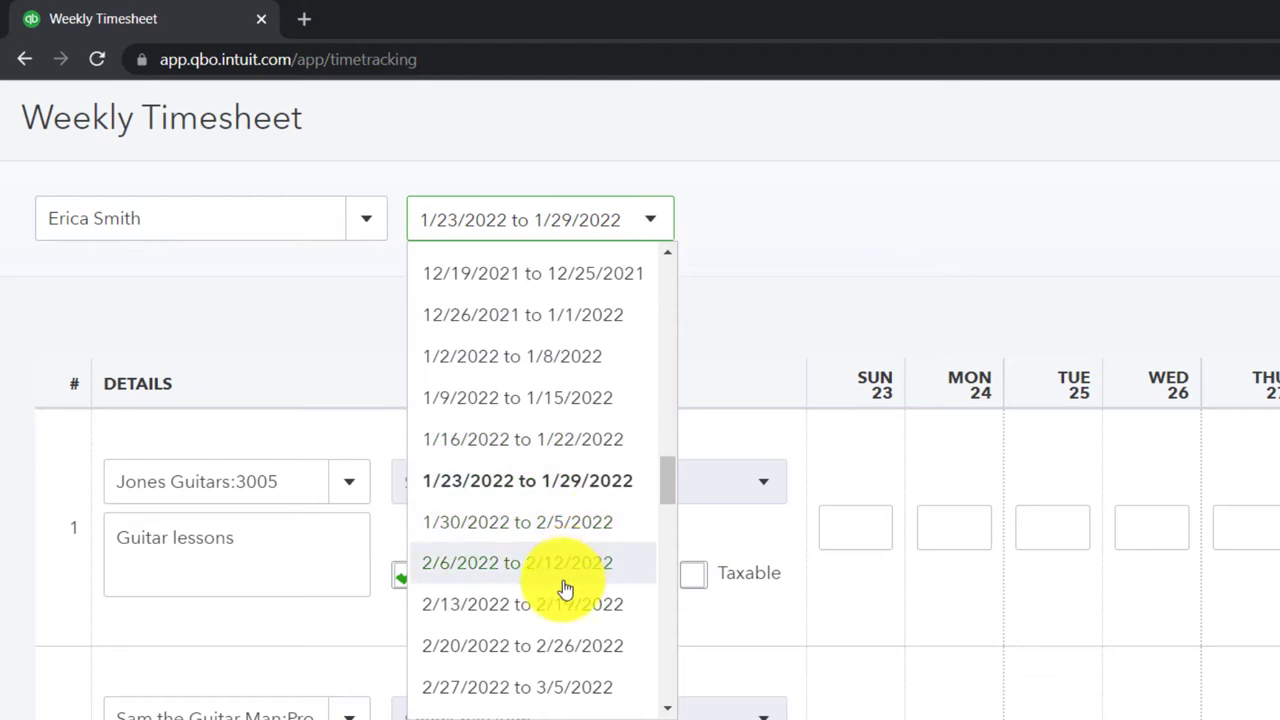
mouse_move(545, 645)
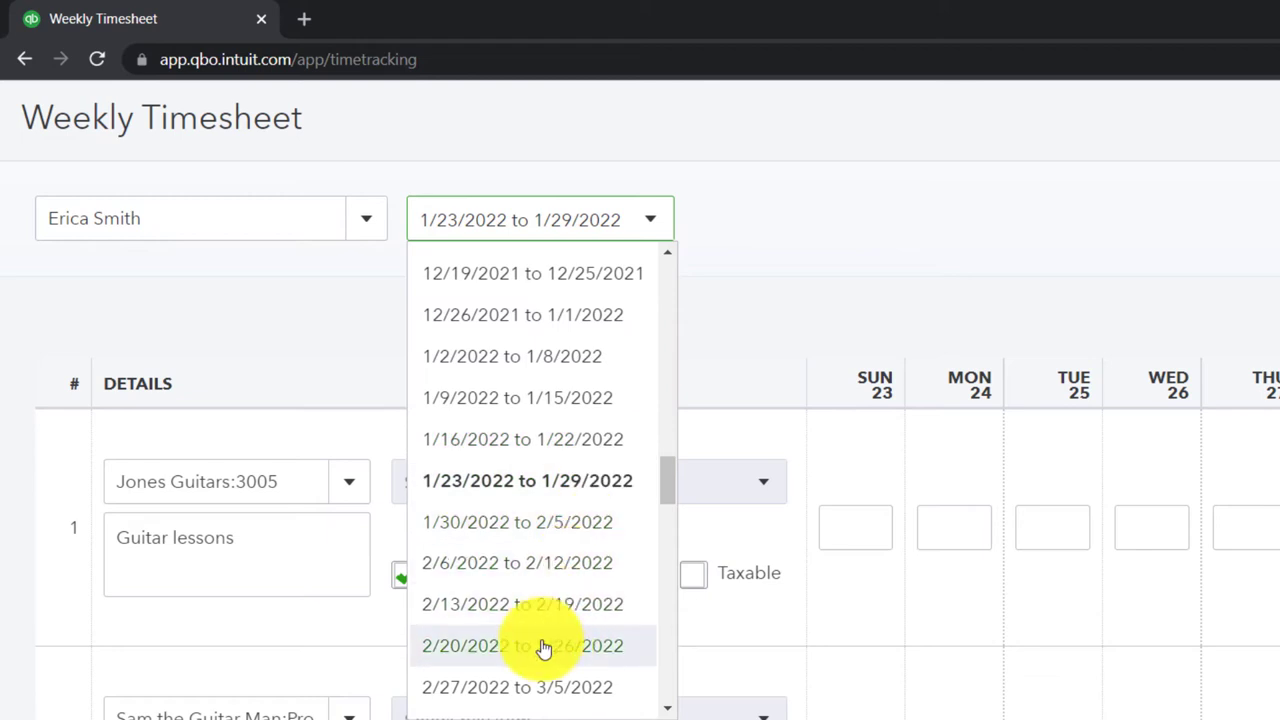
left_click(522, 645)
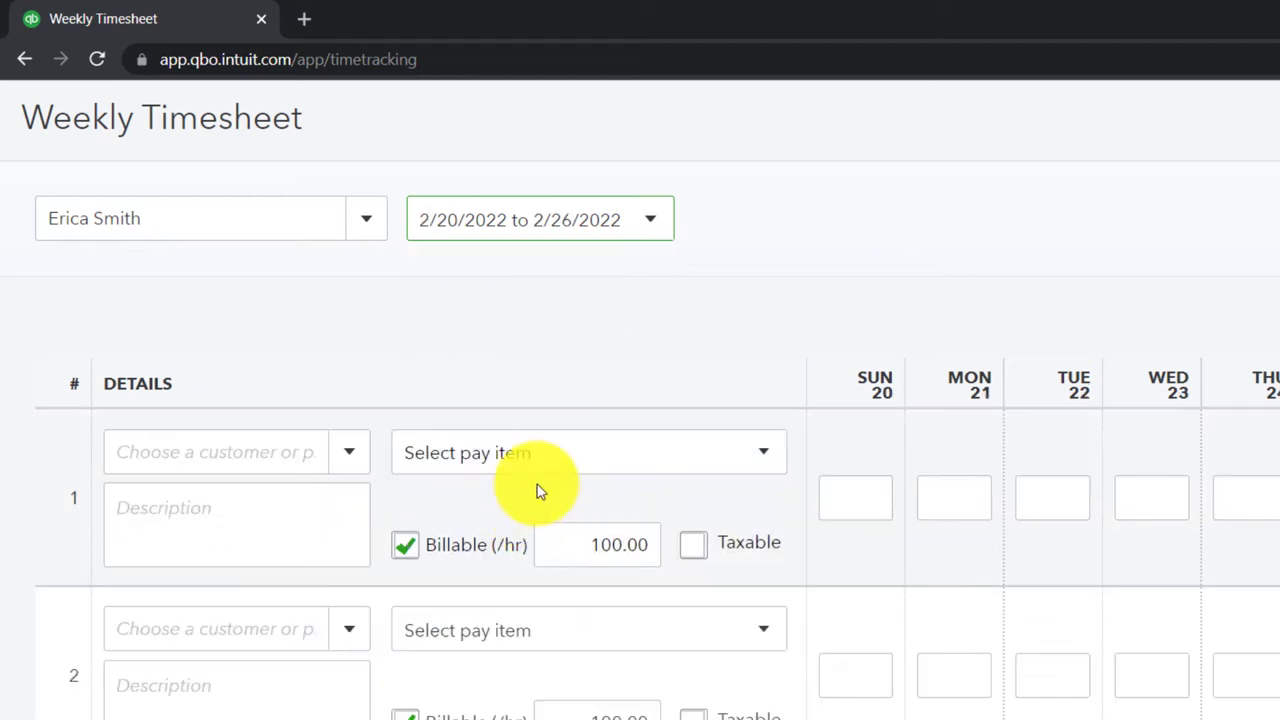
mouse_move(532, 477)
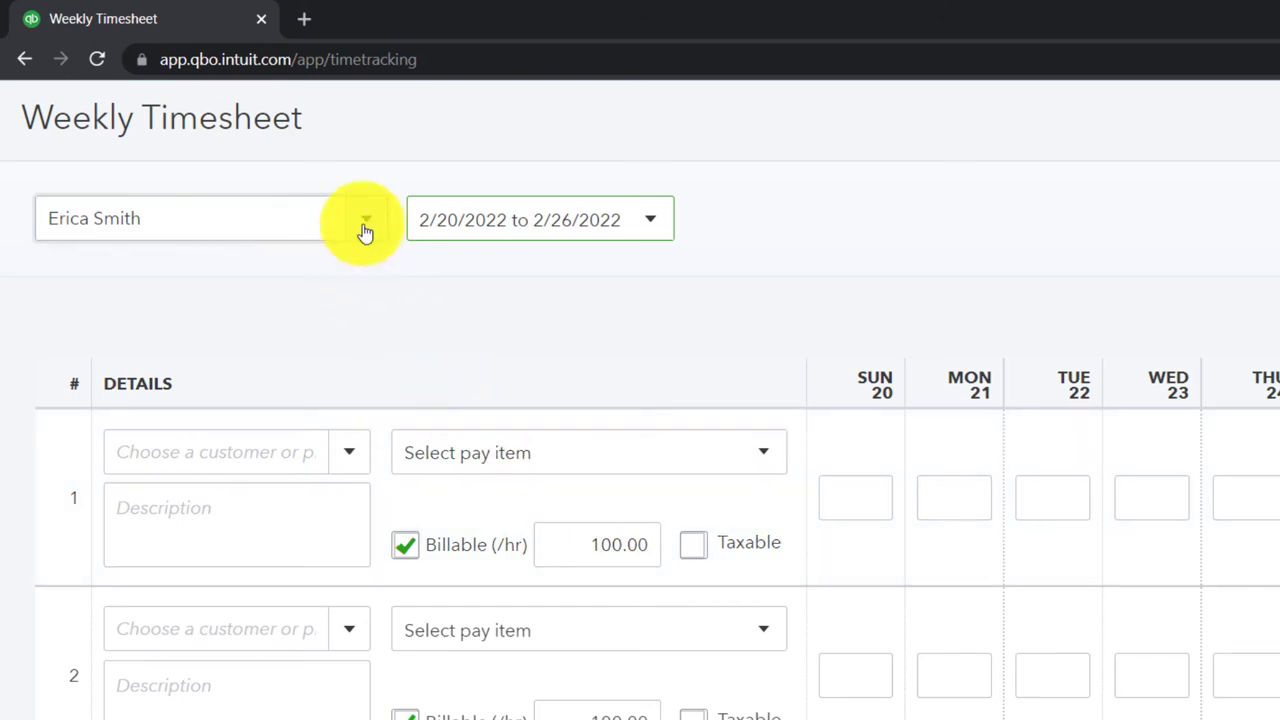
left_click(366, 219)
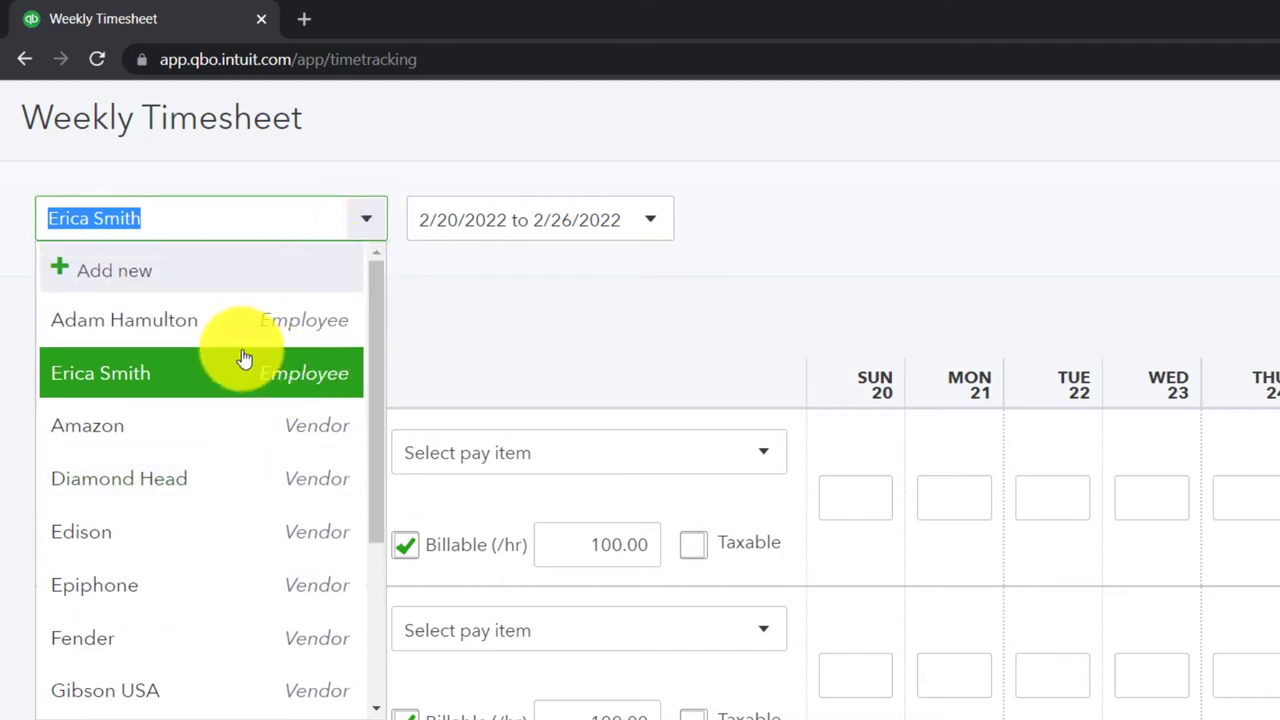
left_click(124, 320)
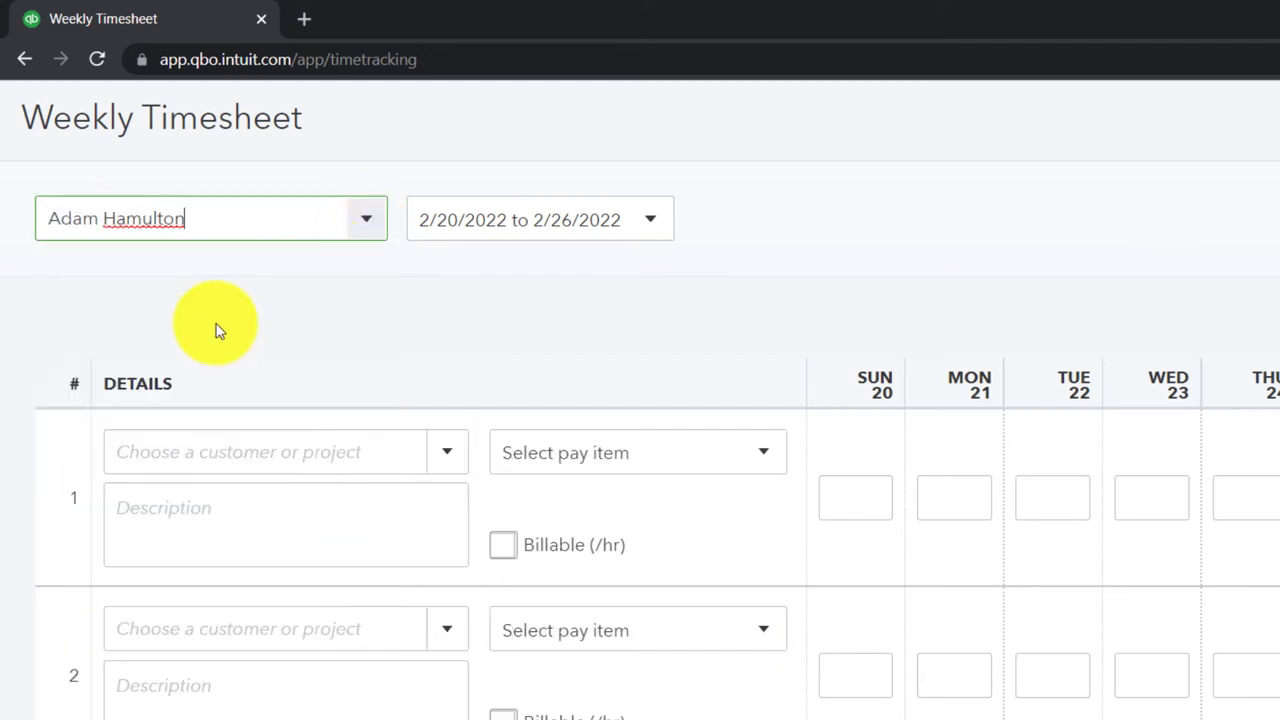
mouse_move(238, 323)
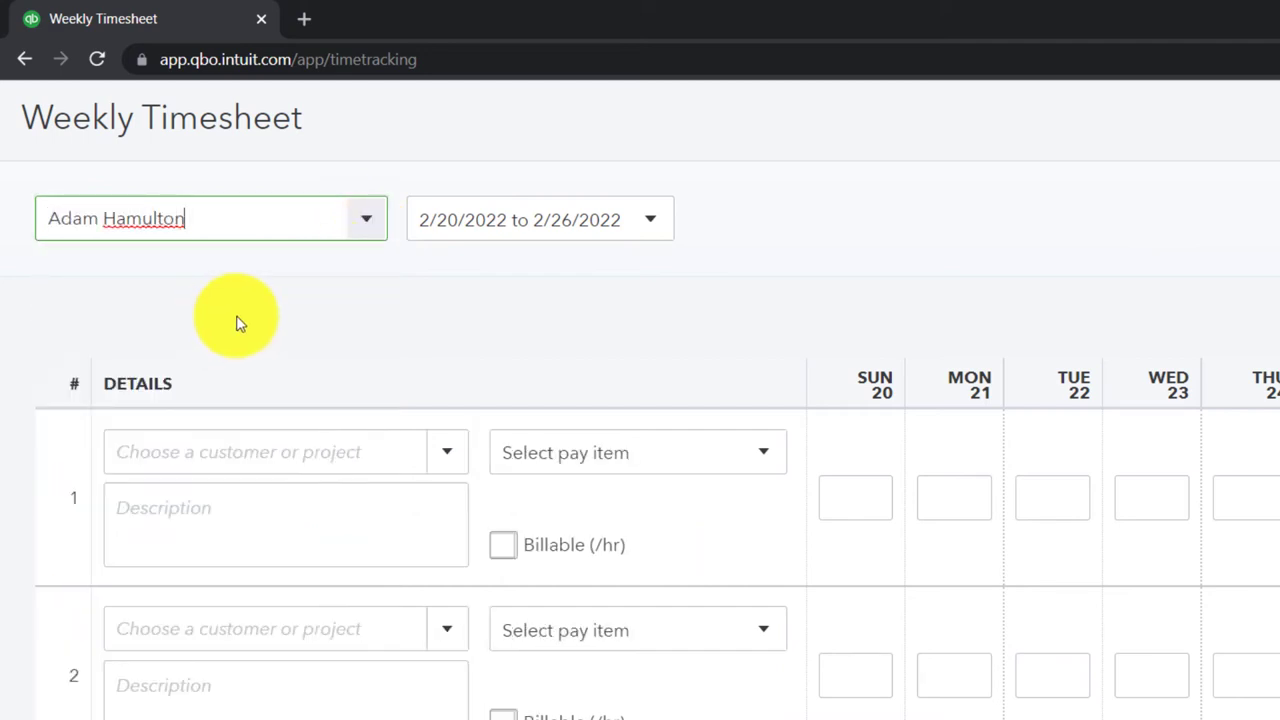
left_click(540, 218)
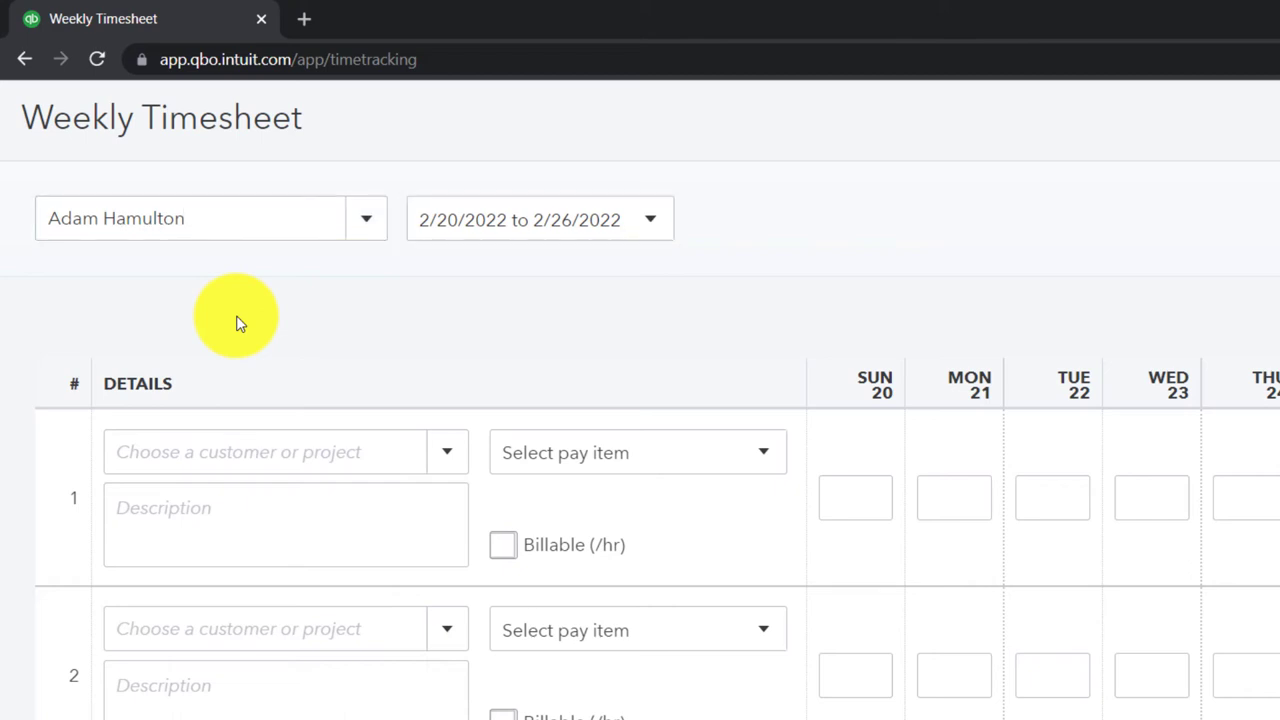
- Create the new customer 'Customer 1' and place it in row 1
left_click(285, 451)
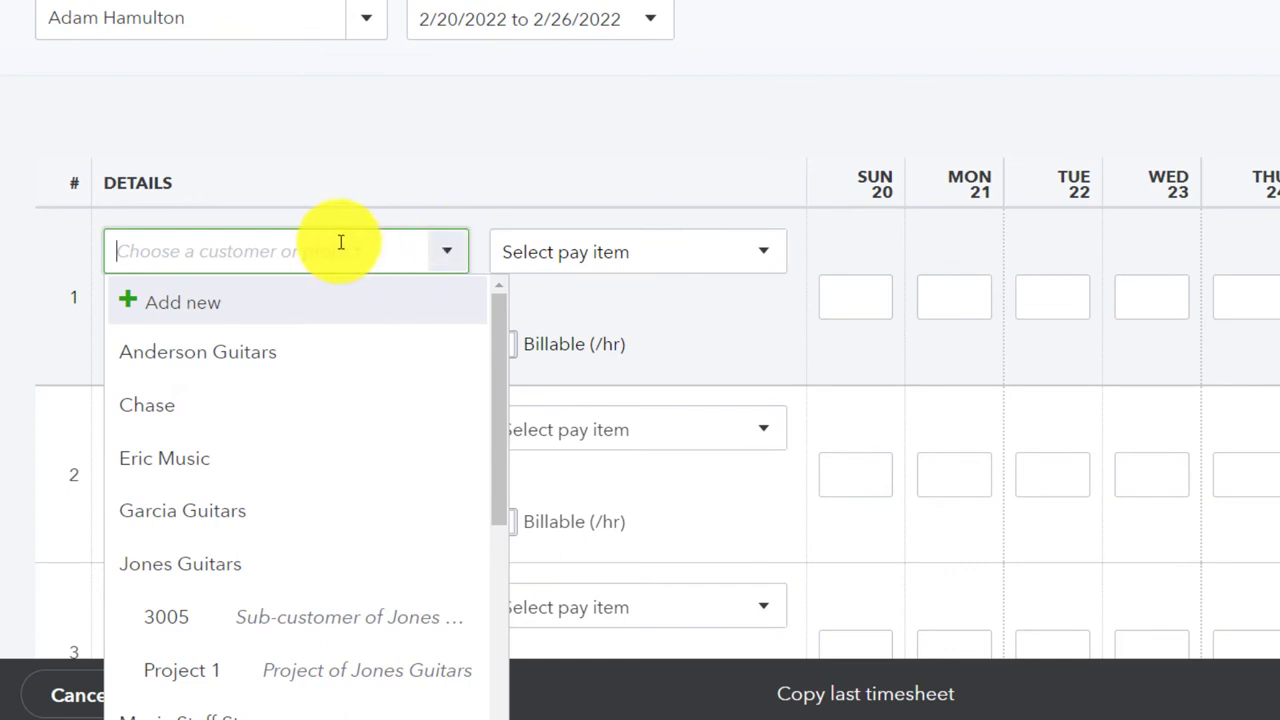
type("Customer 1")
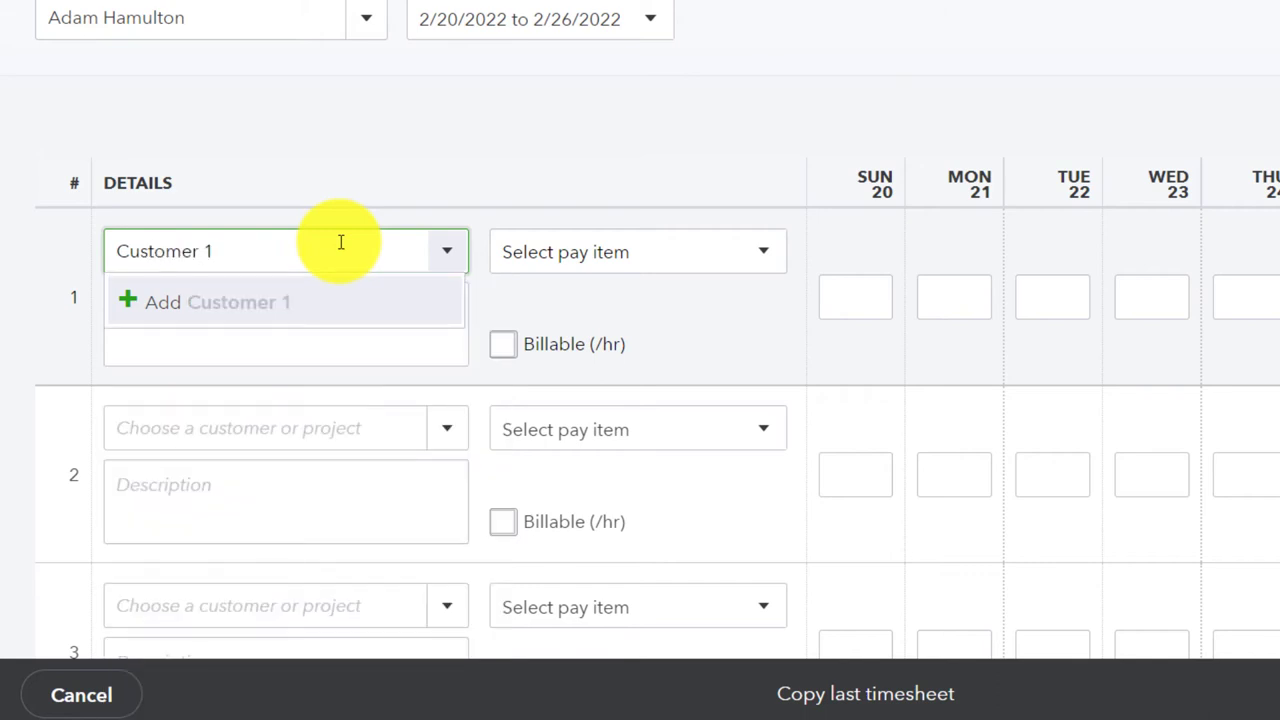
left_click(218, 302)
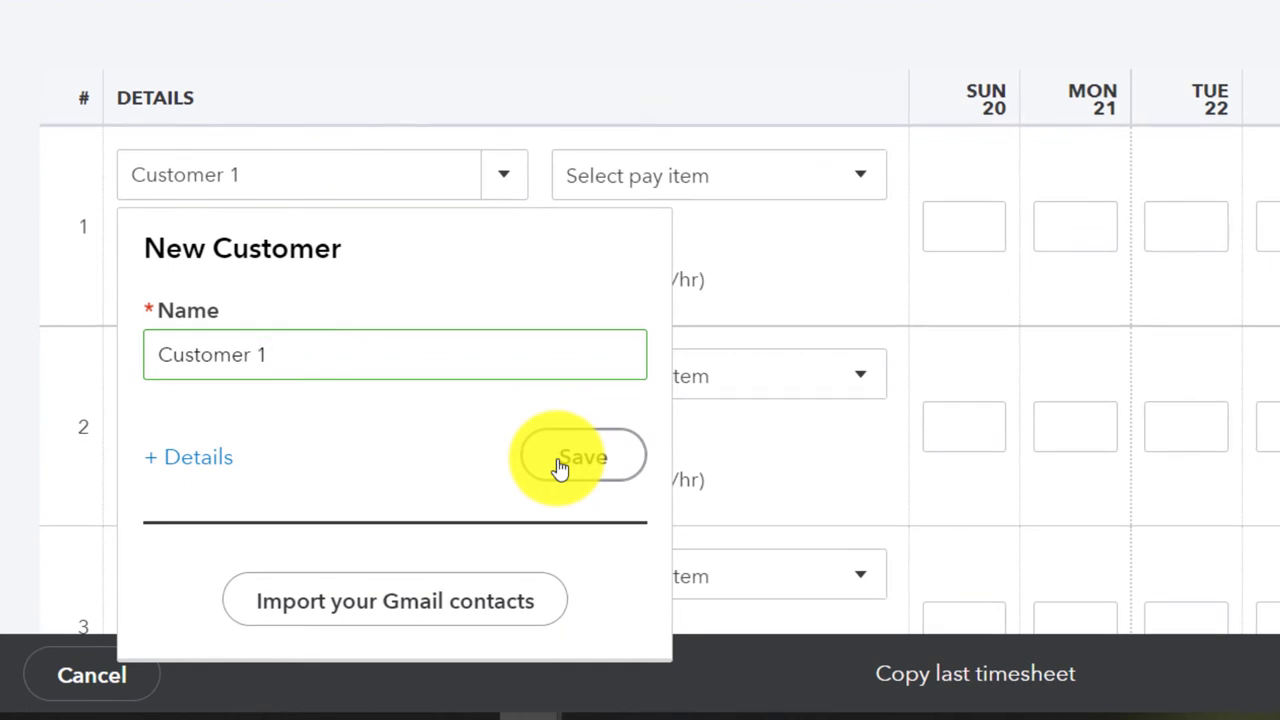
left_click(580, 457)
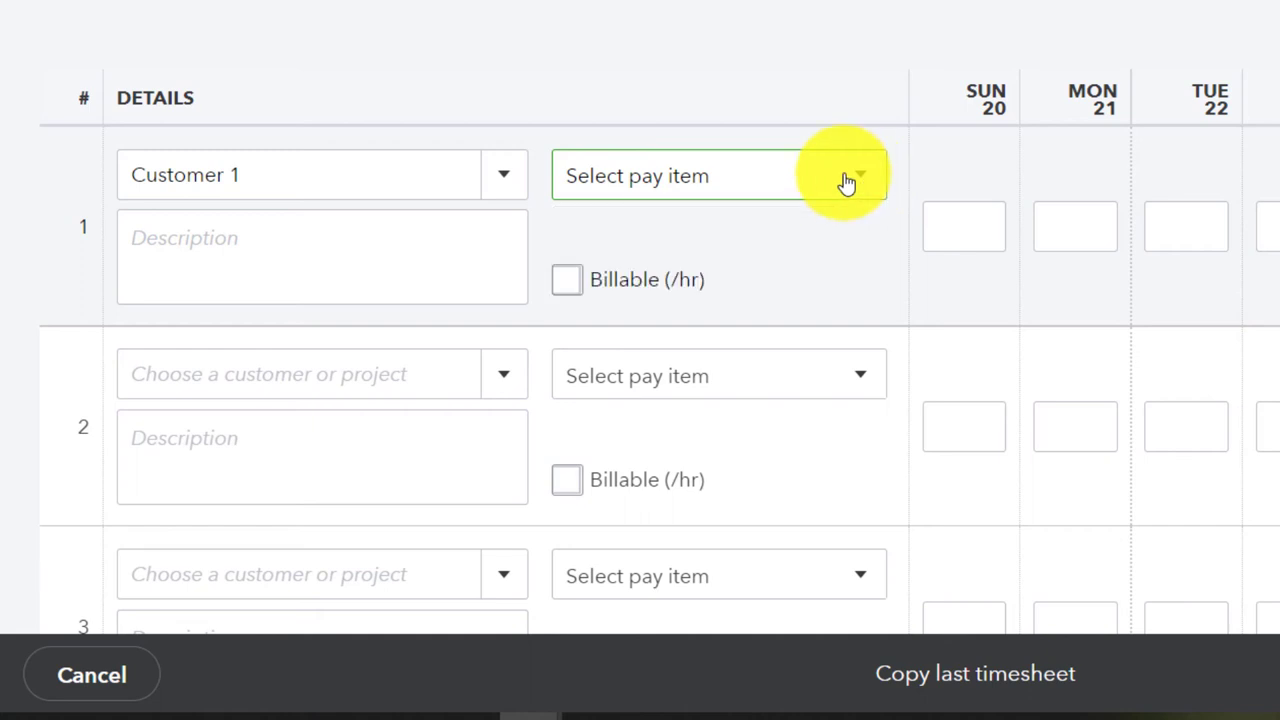
- Give row 1 the description 'Guitar lesson', marked billable at 75.00 per hour
left_click(858, 175)
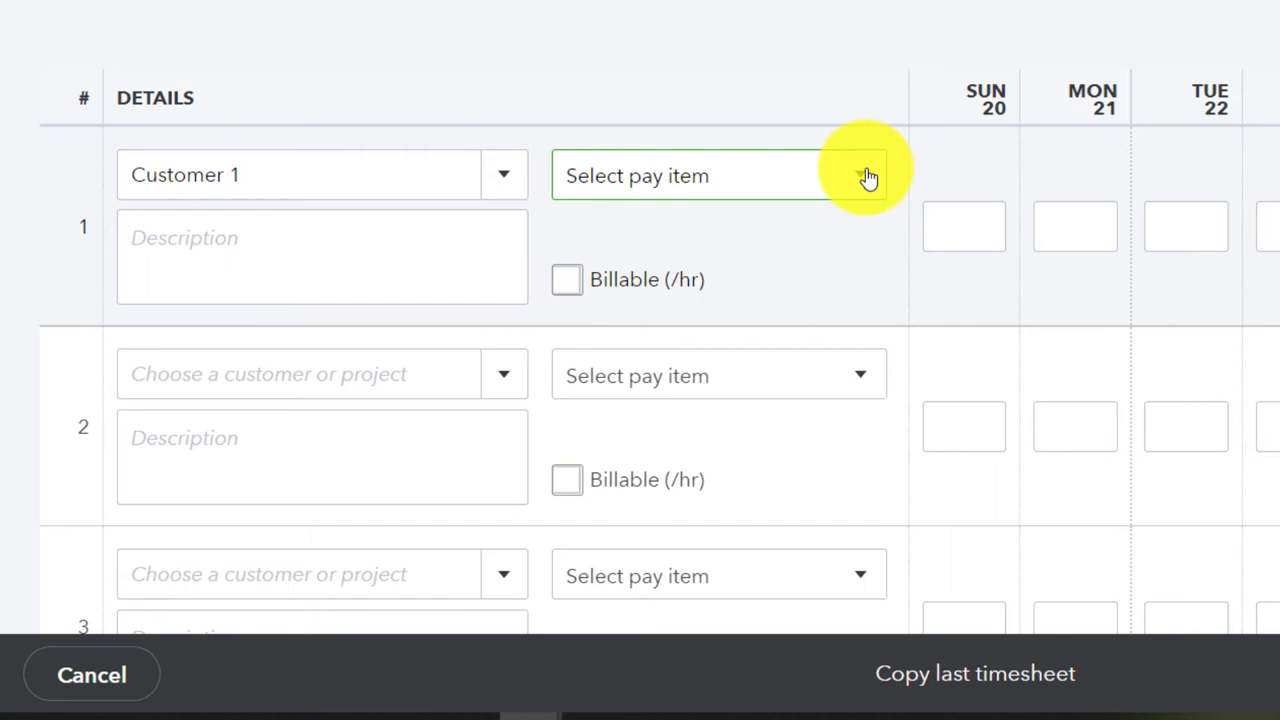
left_click(322, 257)
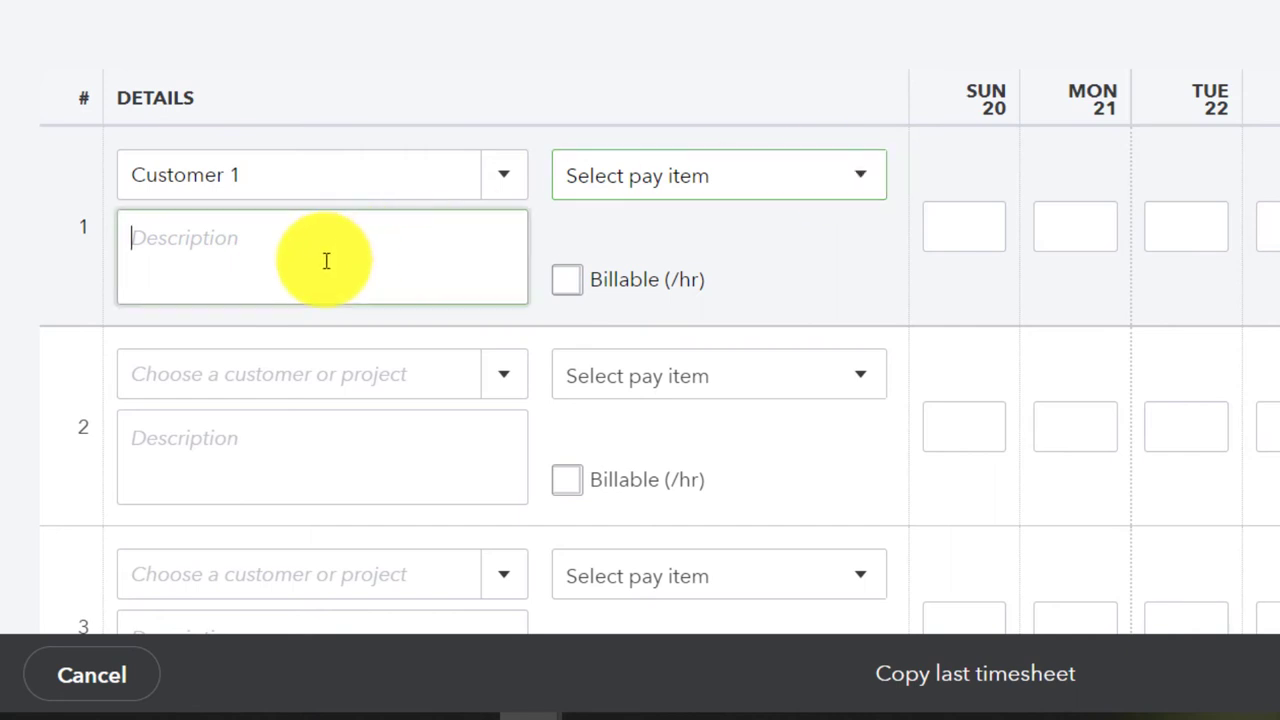
type("Guitar lesson")
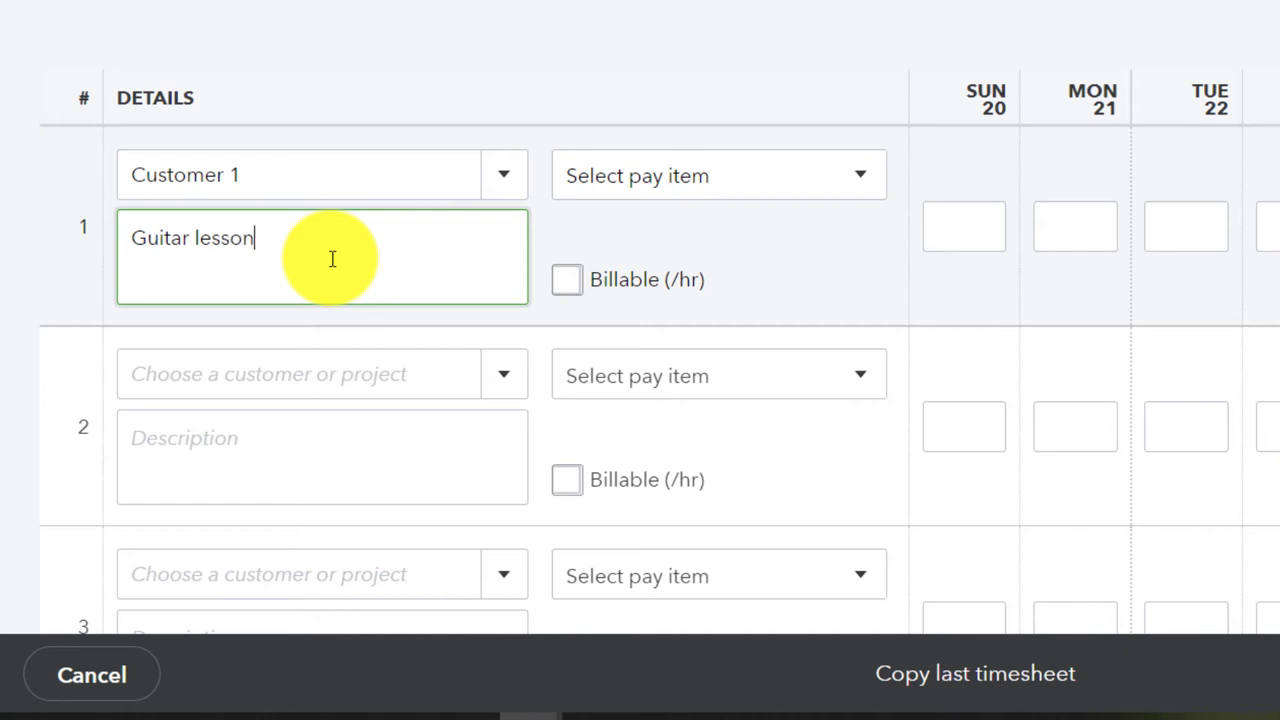
left_click(566, 279)
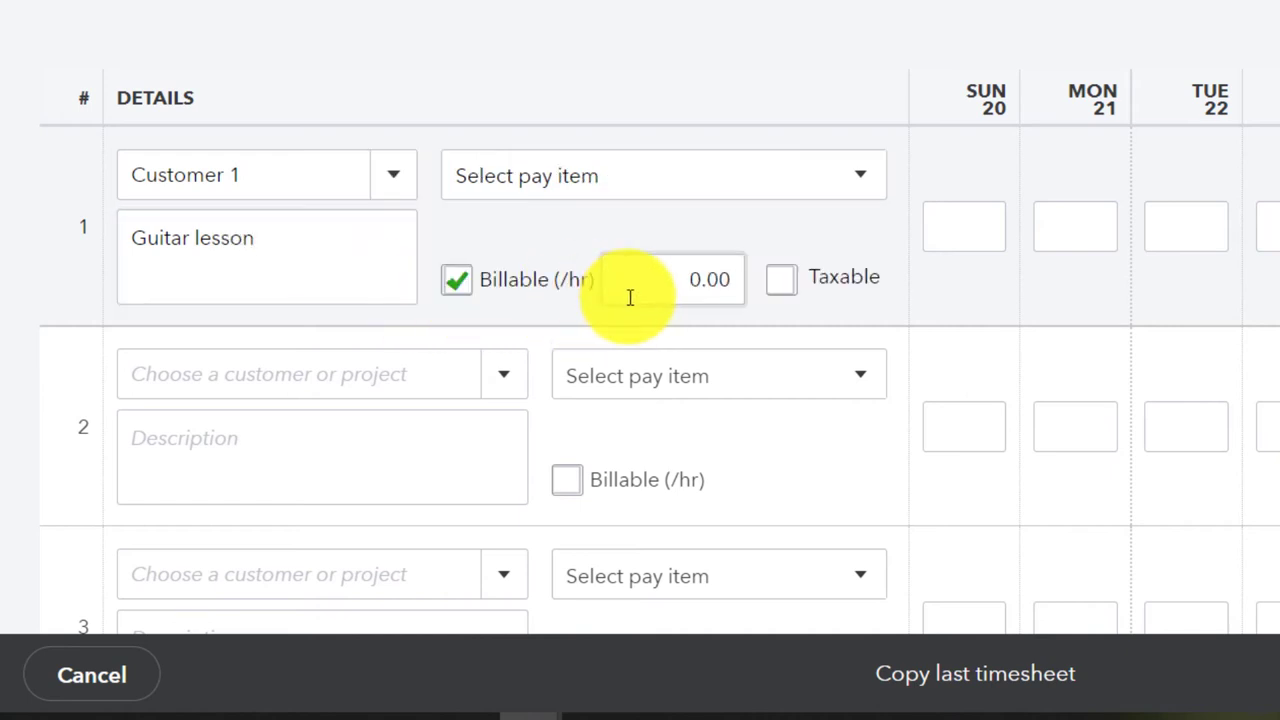
left_click(700, 279)
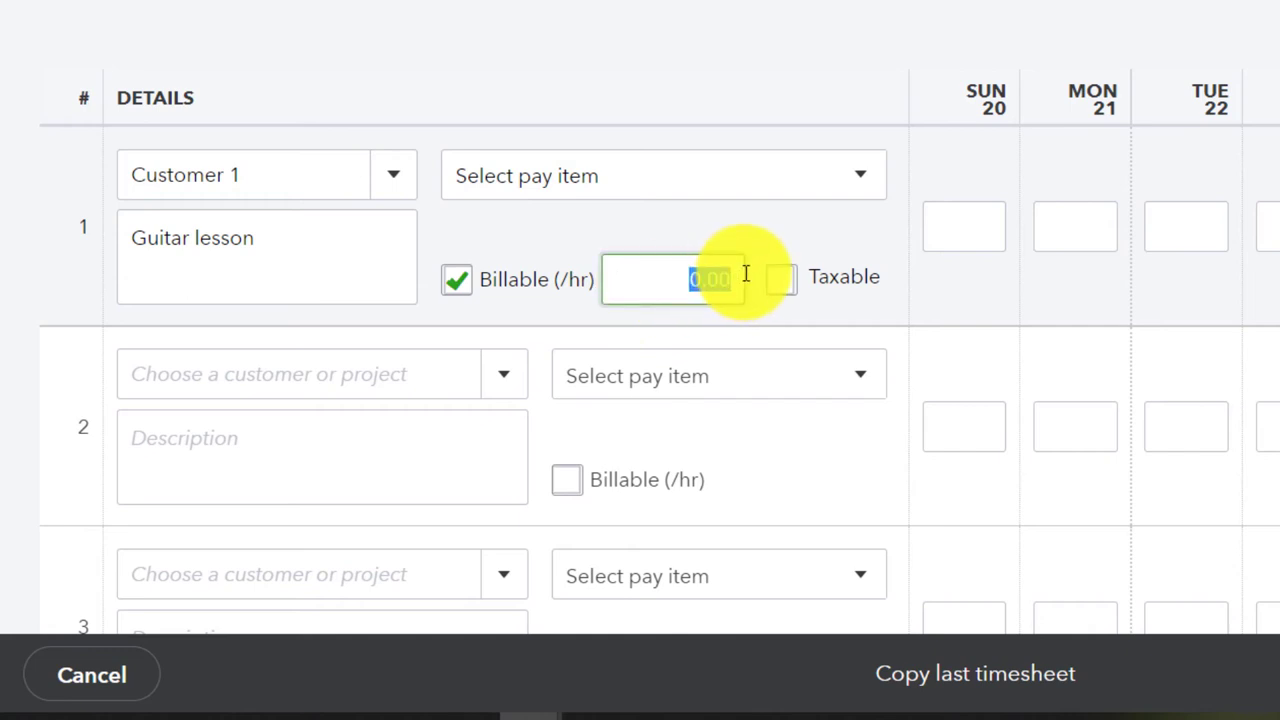
mouse_move(770, 288)
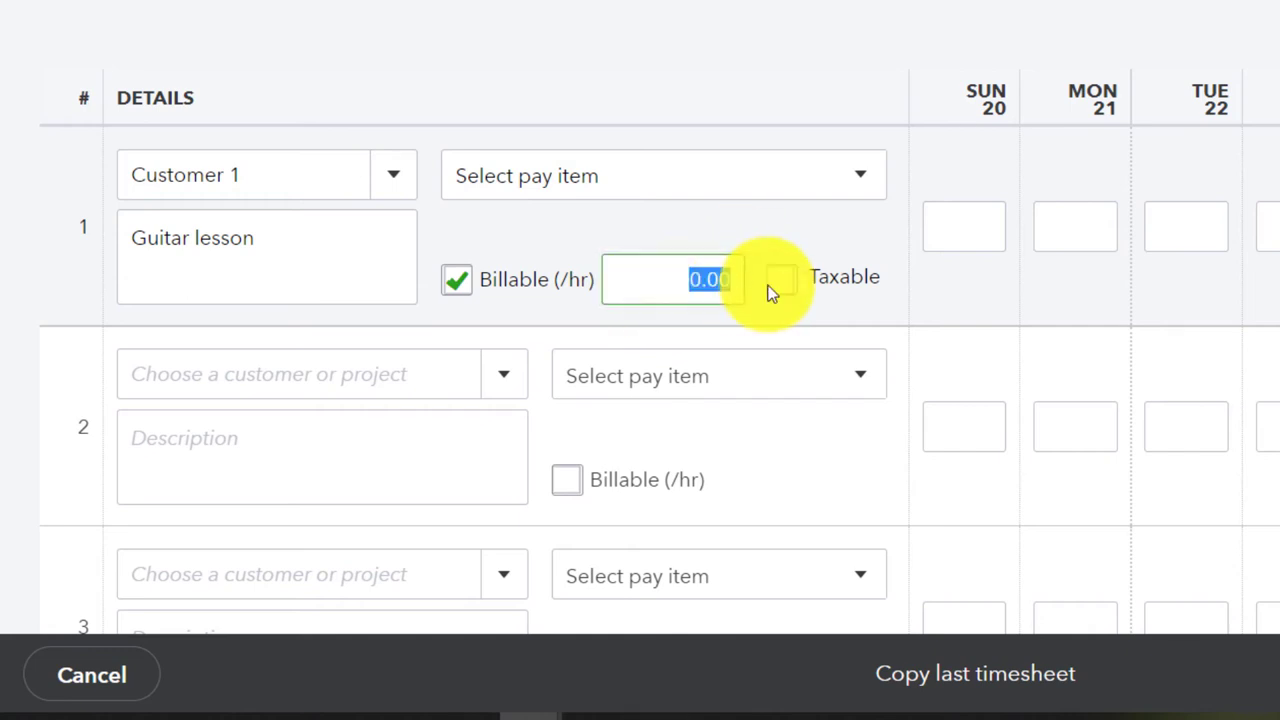
type("75")
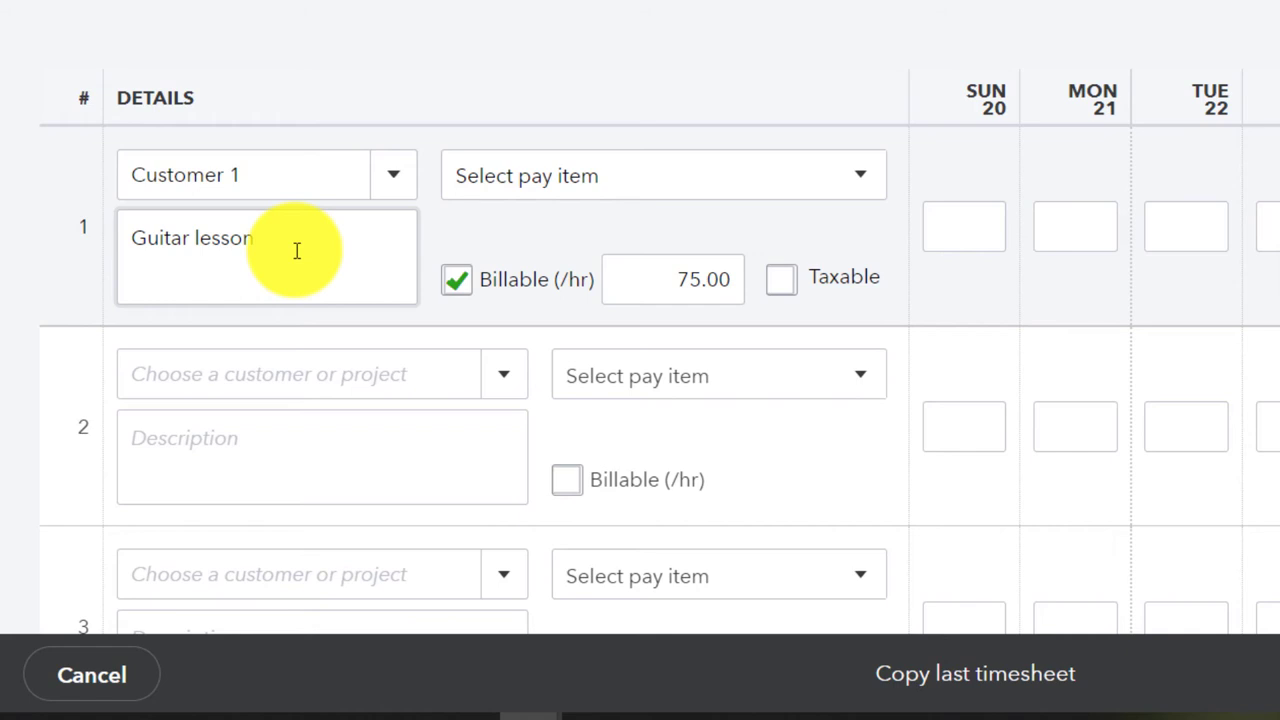
mouse_move(815, 315)
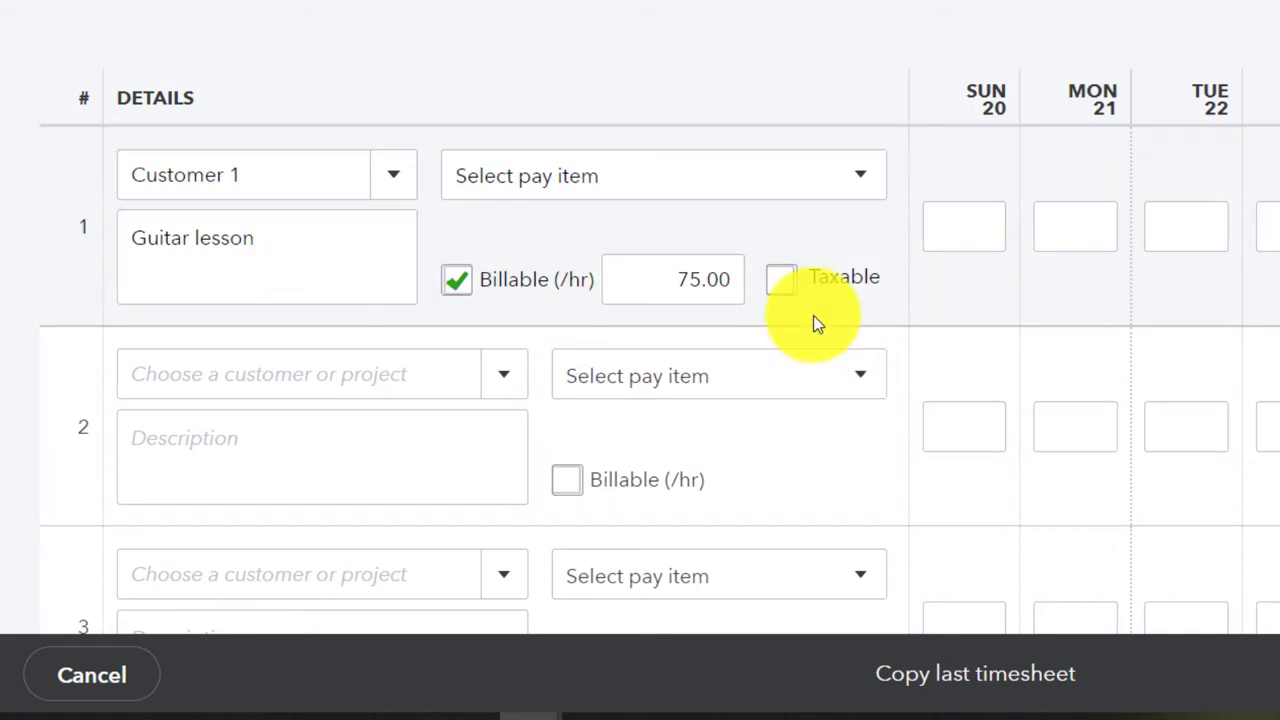
mouse_move(830, 318)
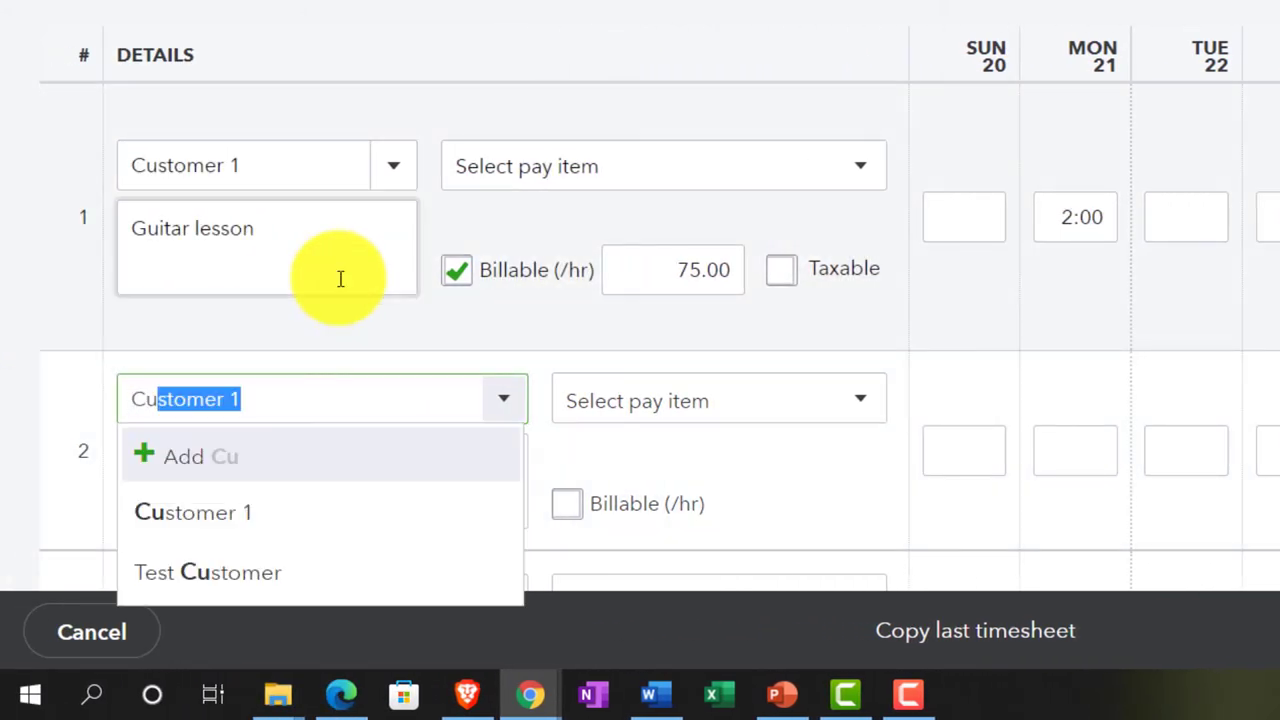
- Add row 2 for new customer 'Customer 2', billable at 75.00 per hour, 2:00 Tue and Thu
type("Customer 2")
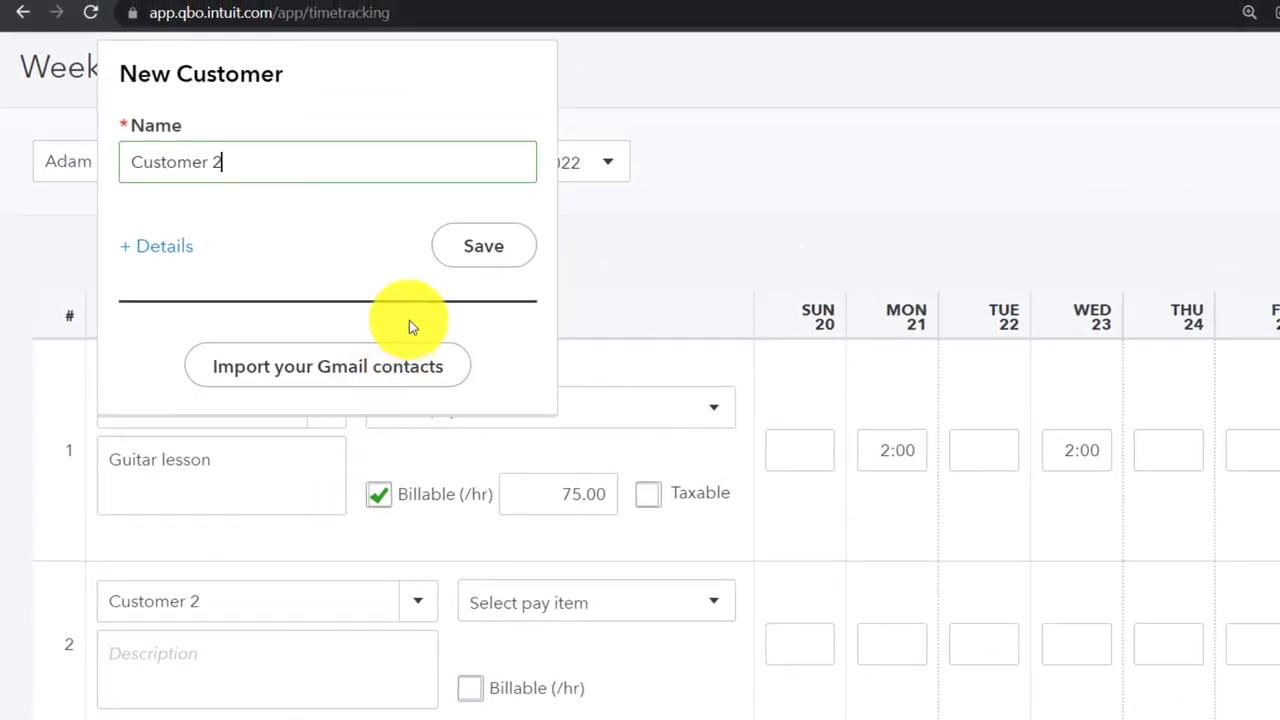
left_click(483, 245)
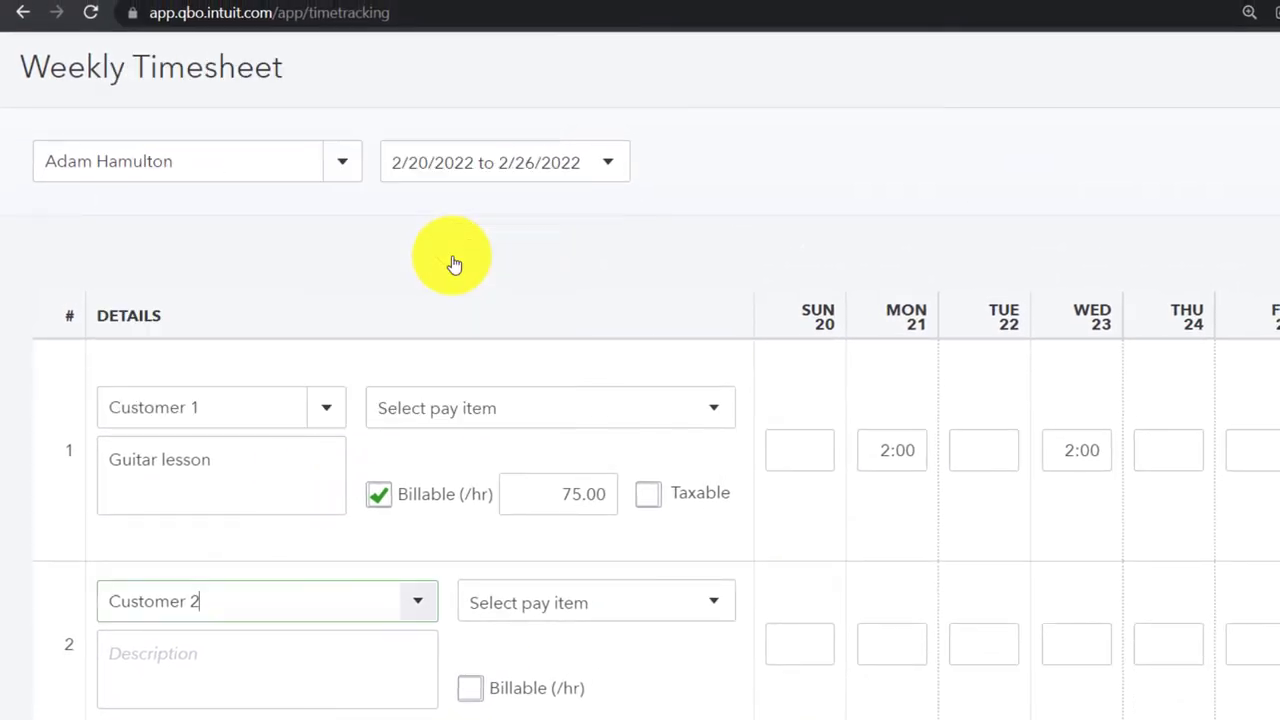
scroll("down", 3)
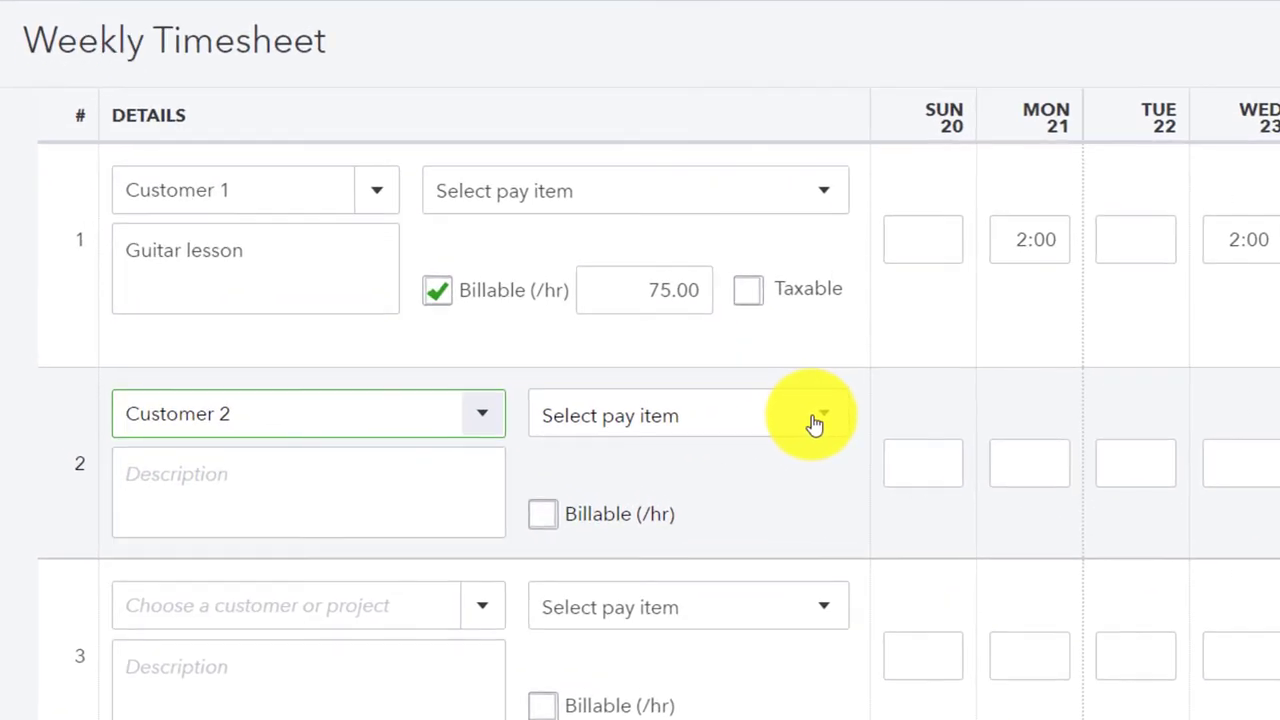
left_click(542, 513)
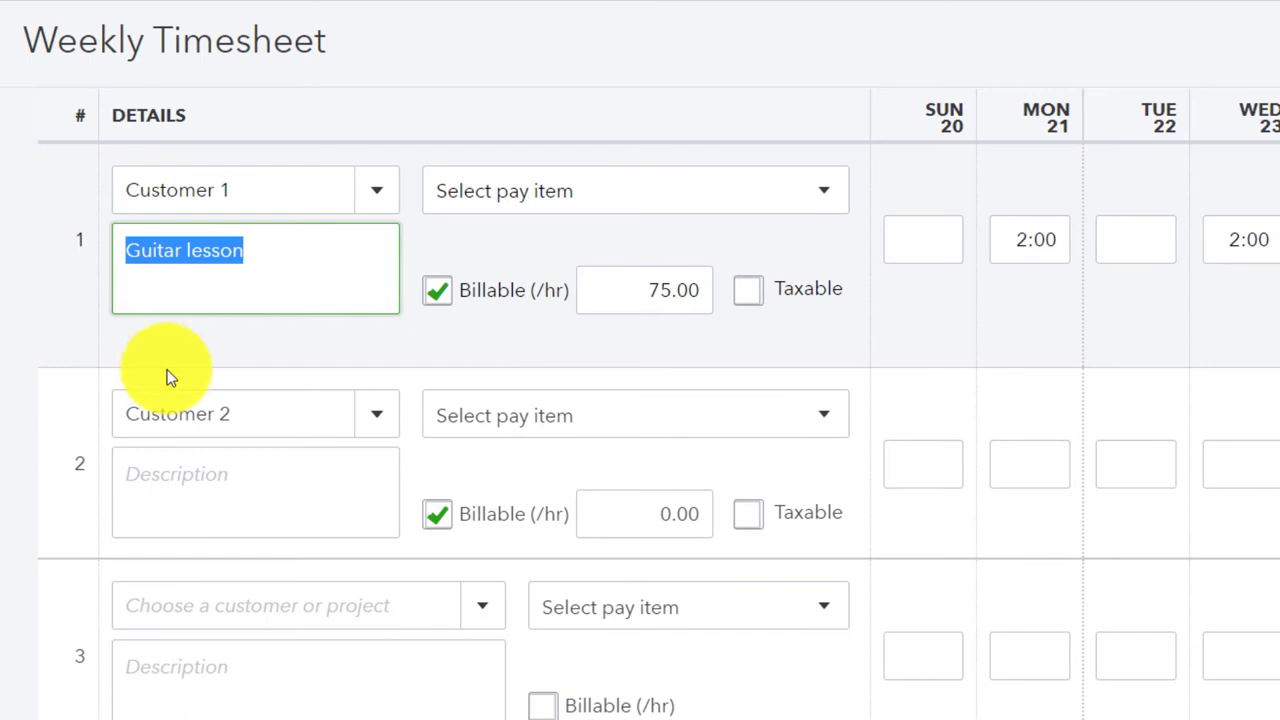
left_click(644, 513)
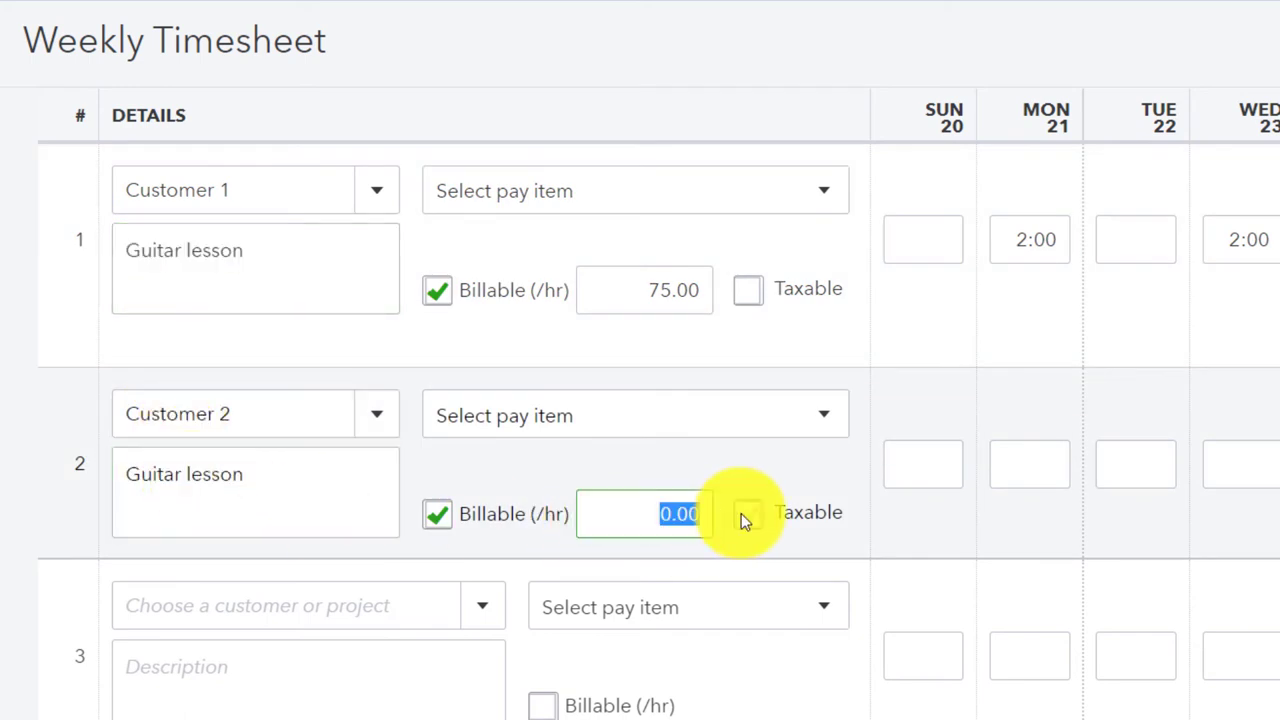
type("75.00")
left_click(1136, 464)
type("2:00")
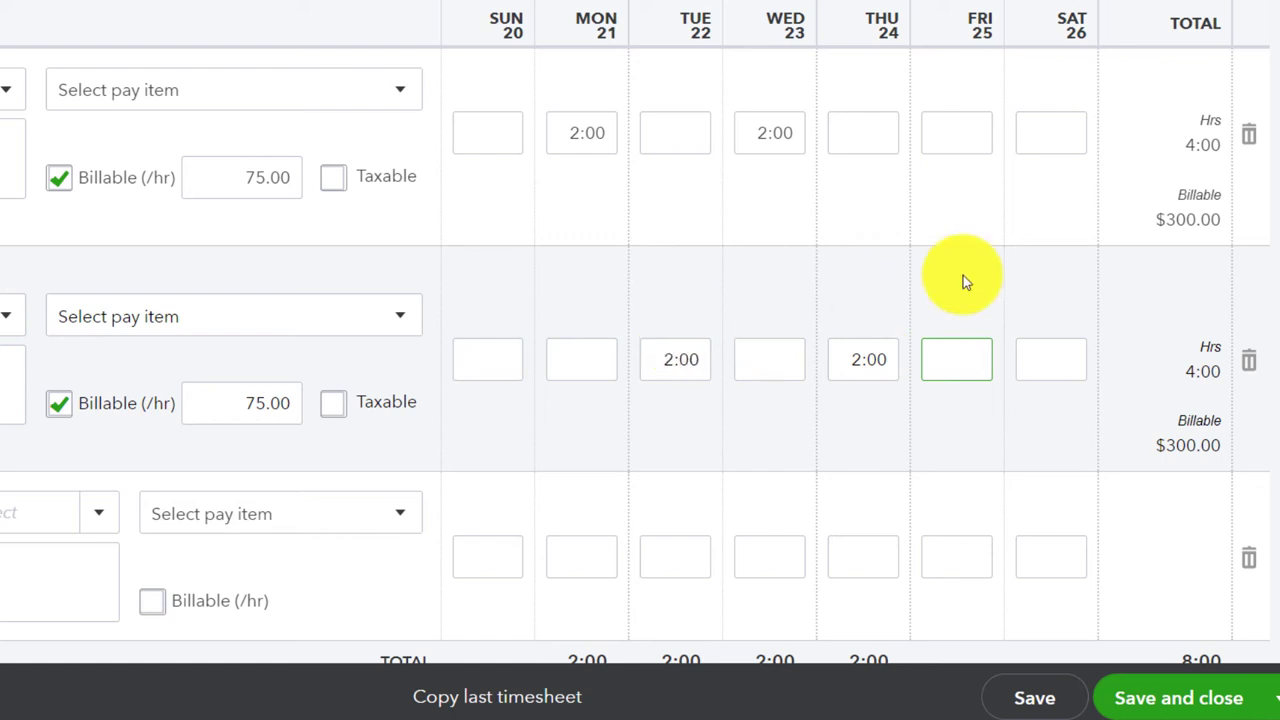
mouse_move(1125, 247)
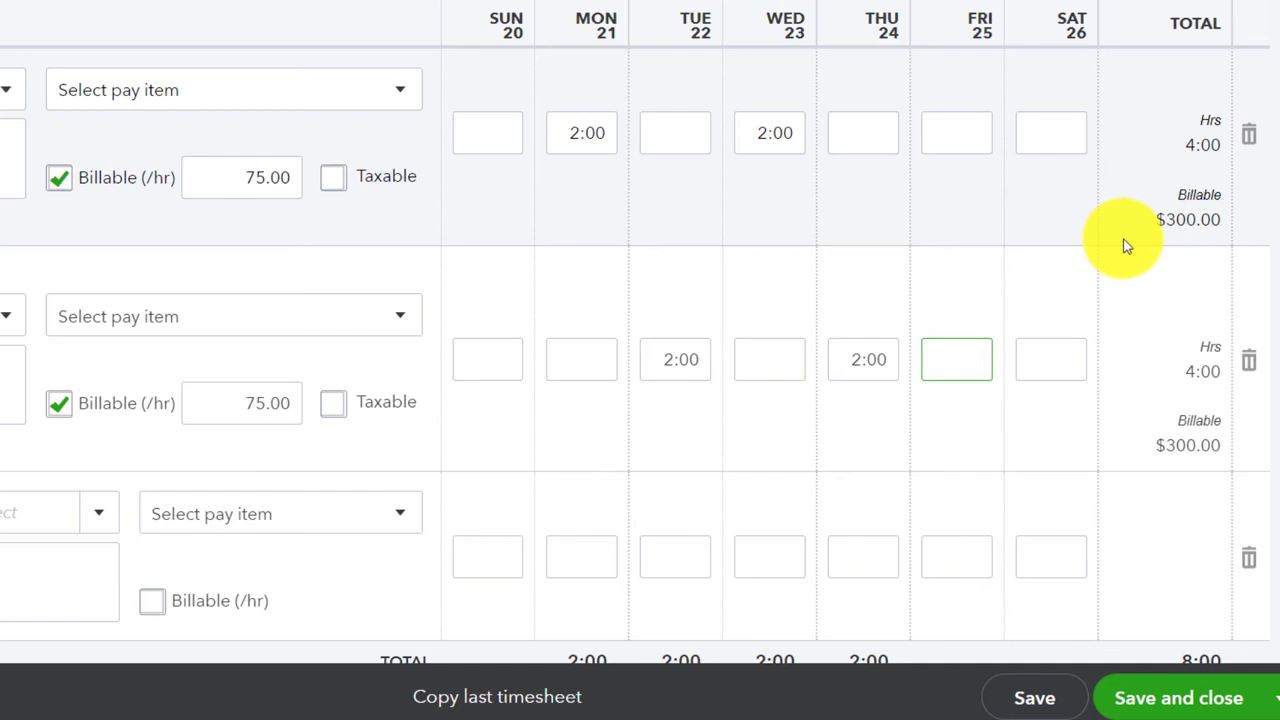
left_click(955, 359)
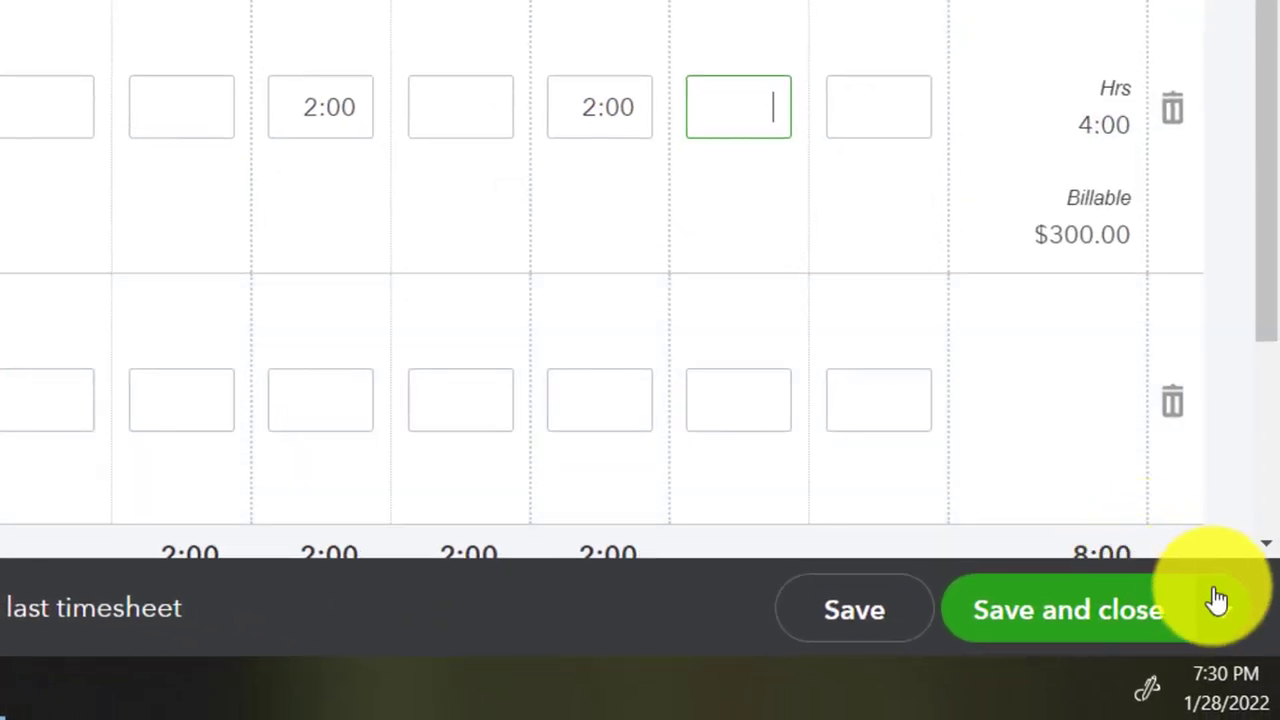
left_click(1222, 610)
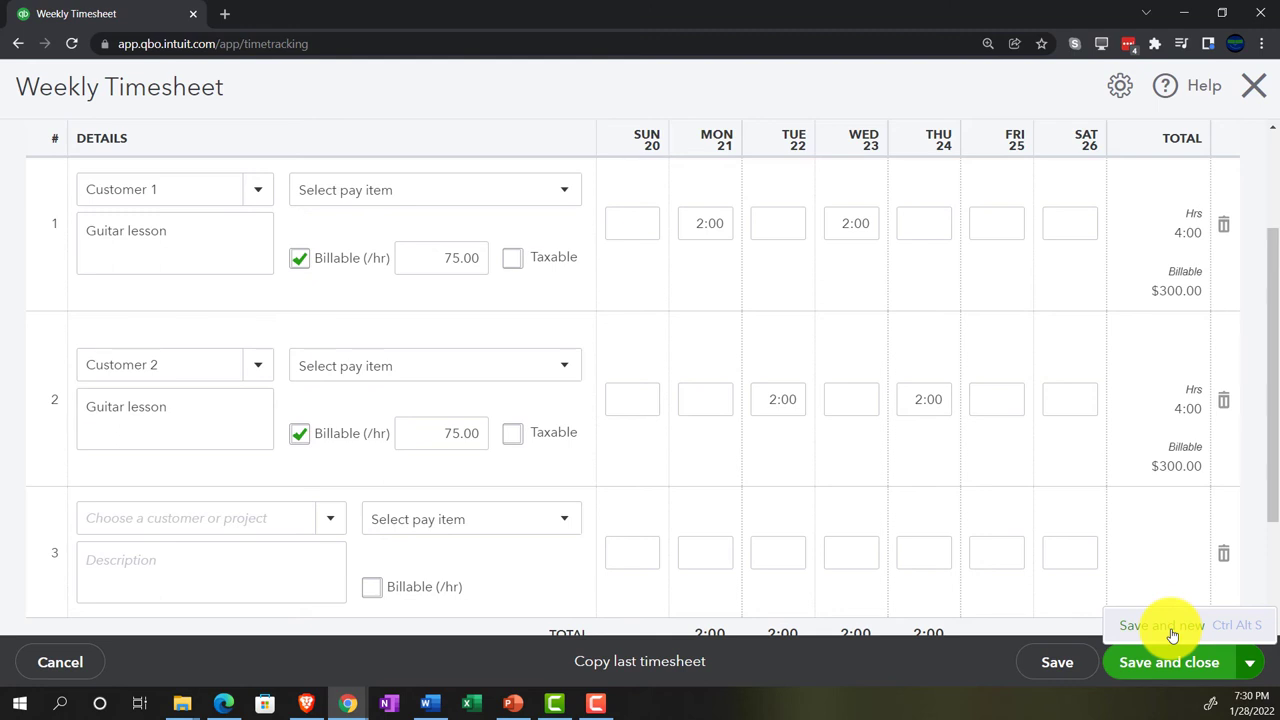
left_click(1160, 625)
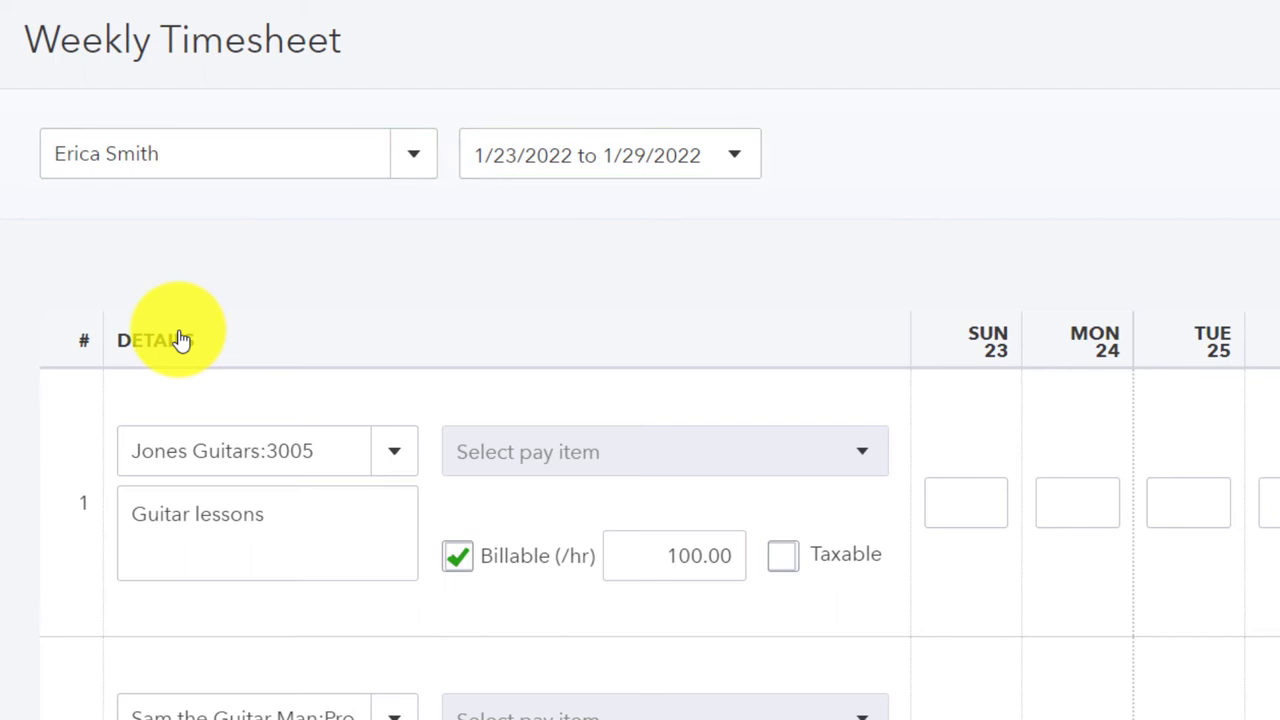
left_click(734, 154)
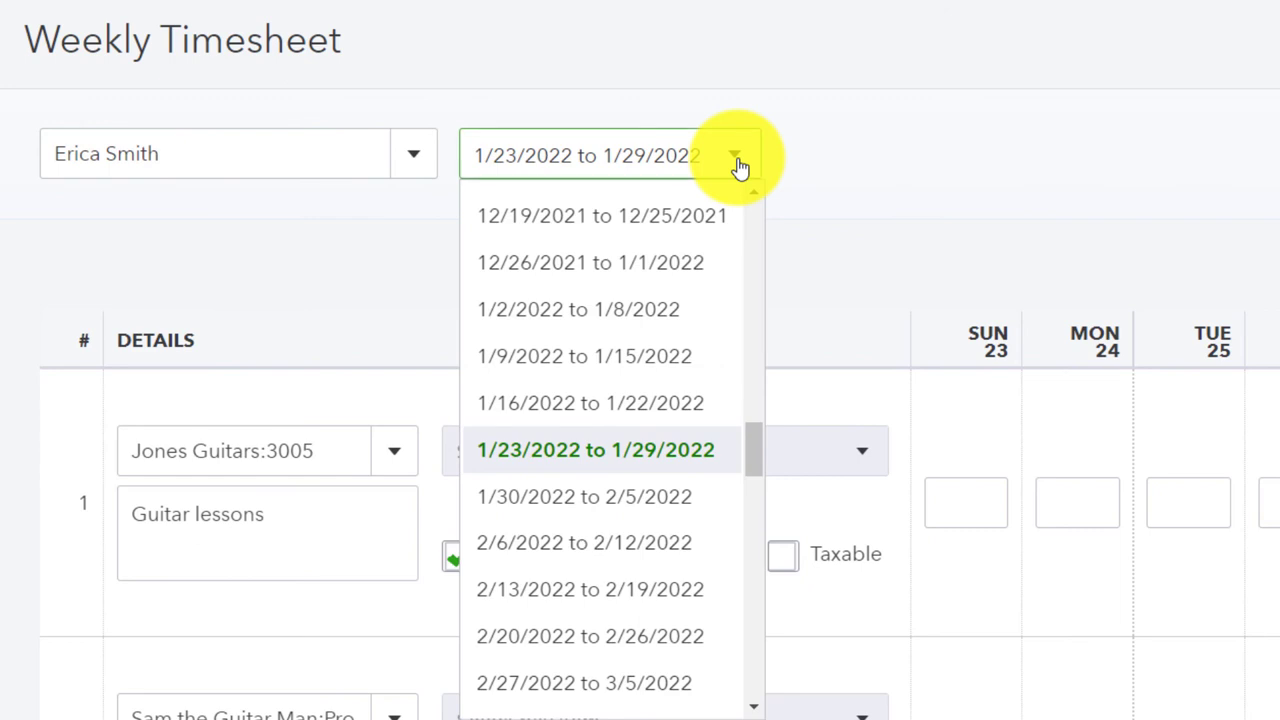
scroll("down", 3)
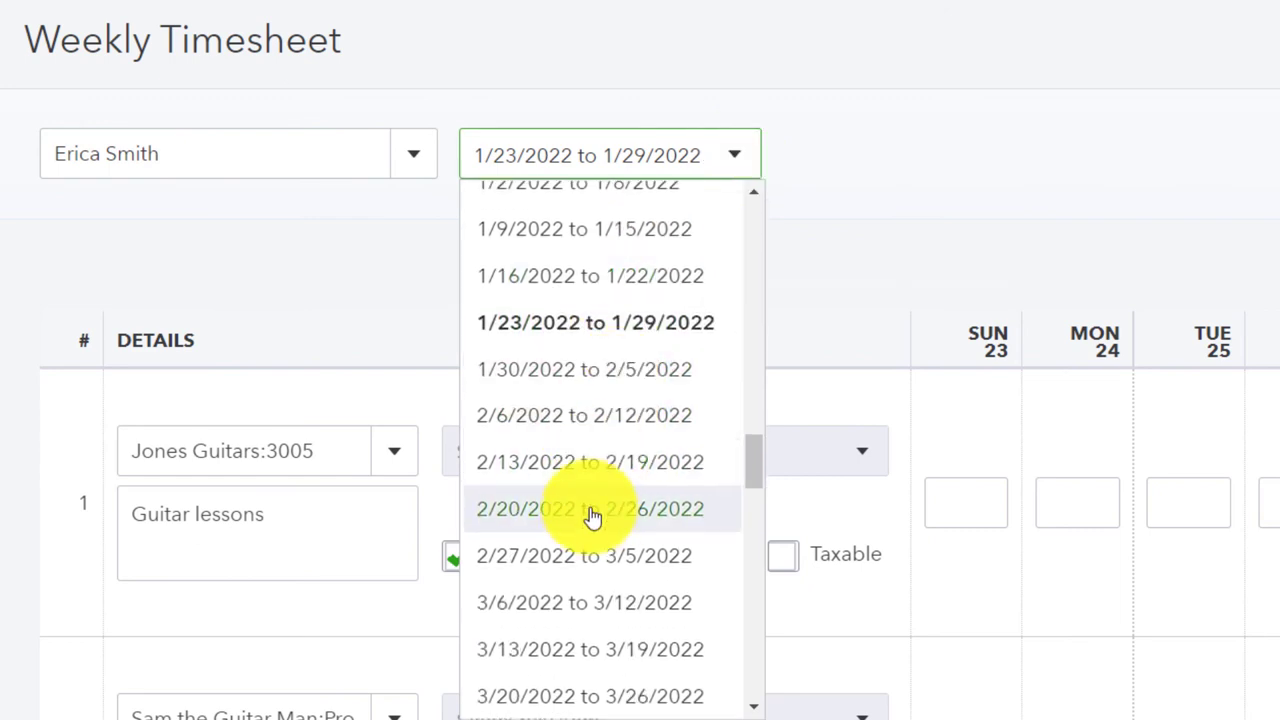
mouse_move(578, 521)
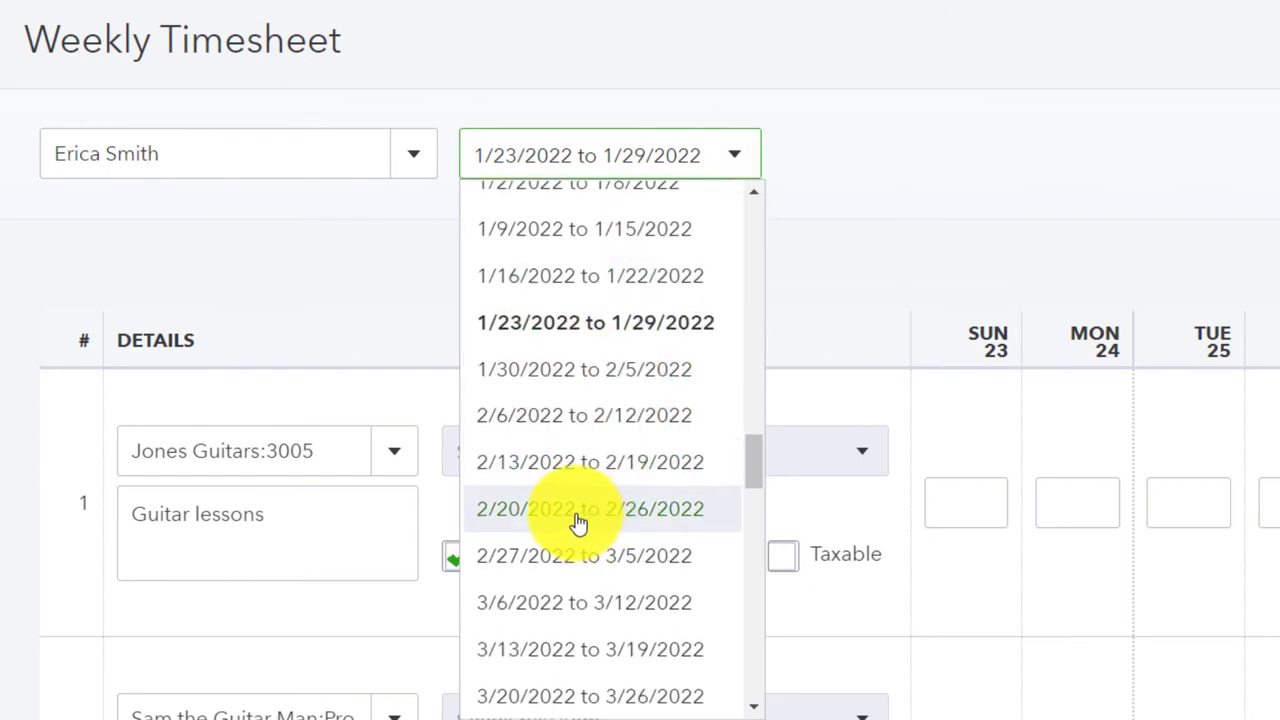
left_click(589, 509)
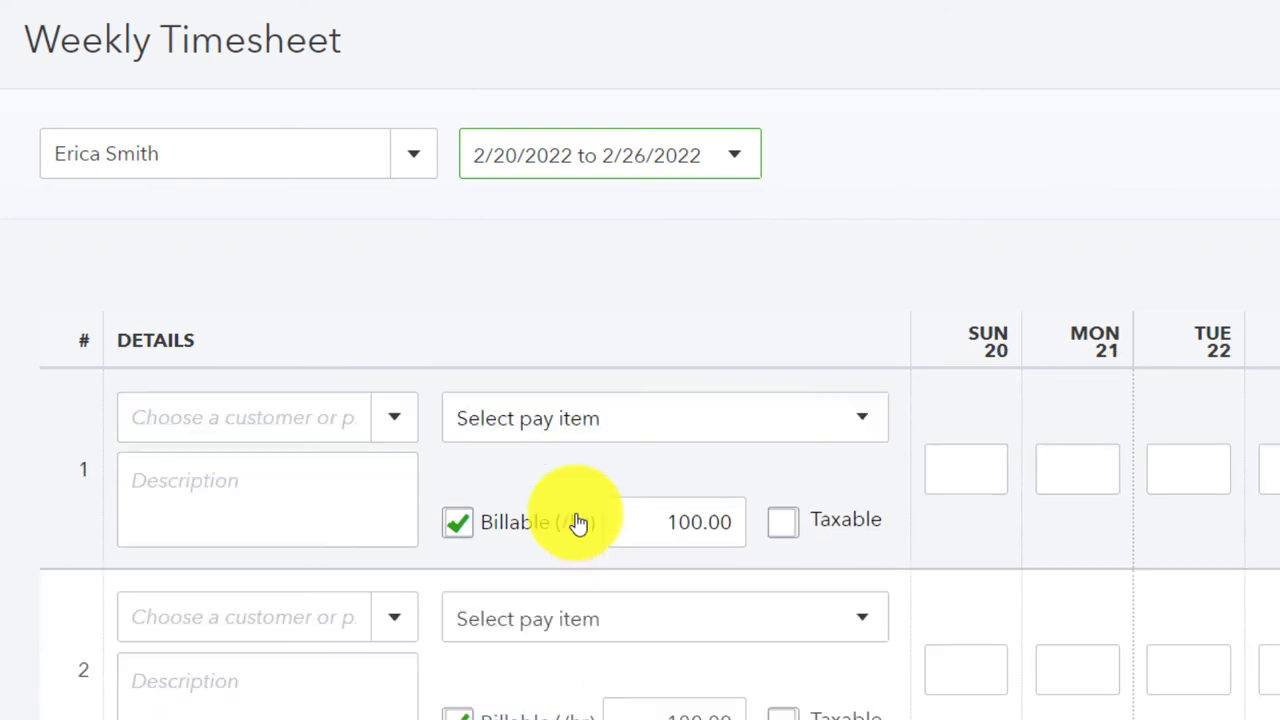
- Fill row 1 with Customer 3, description 'Guitar lessons', and billable rate 115.00
left_click(250, 417)
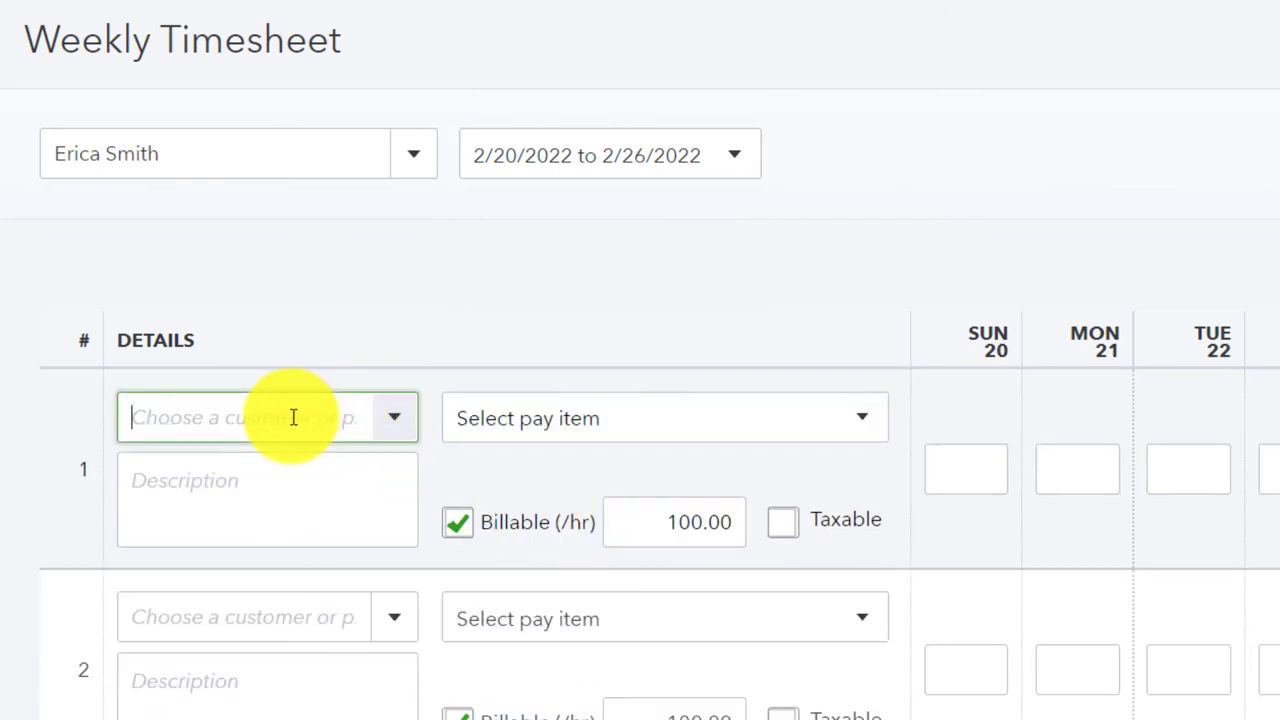
type("Customer 1")
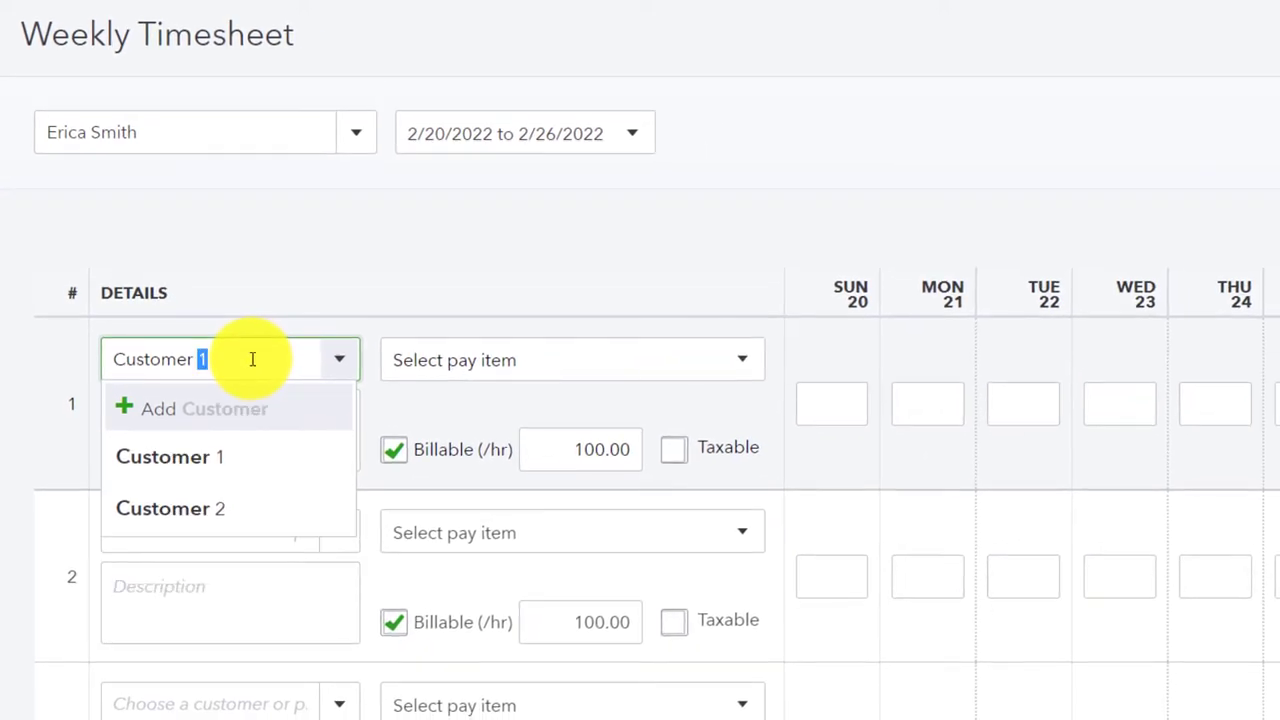
type("Customer 3")
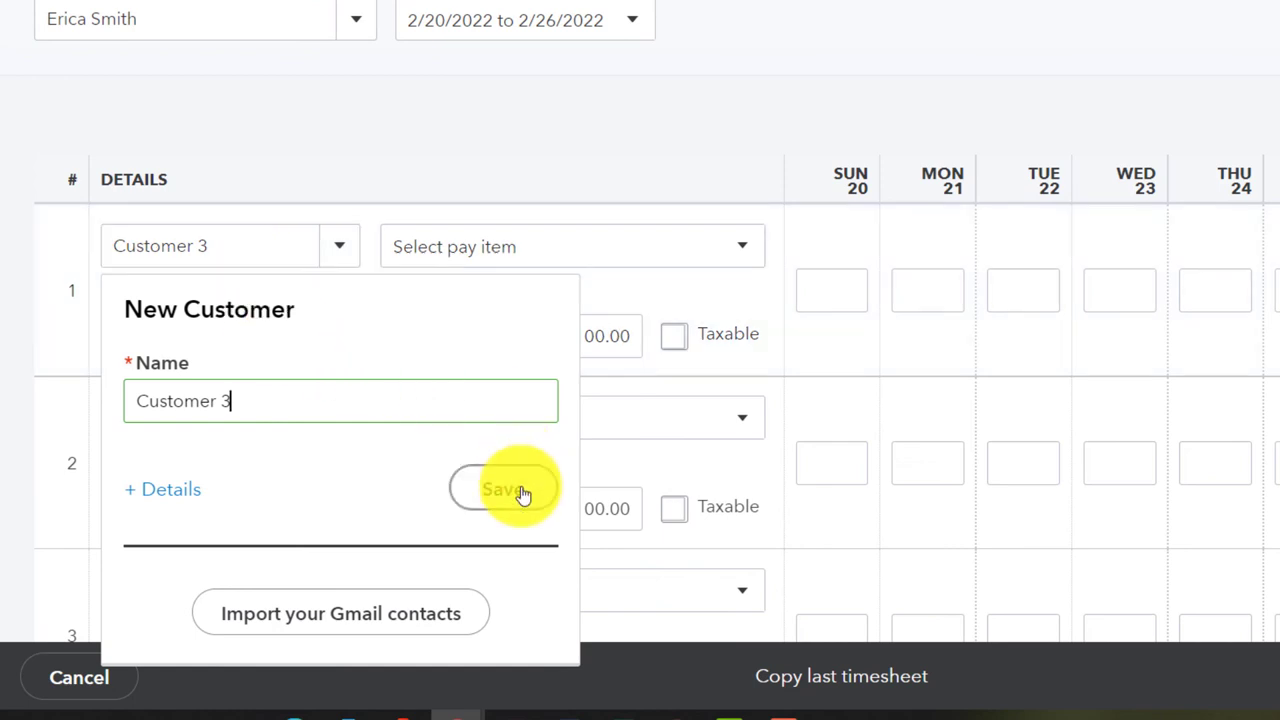
left_click(503, 489)
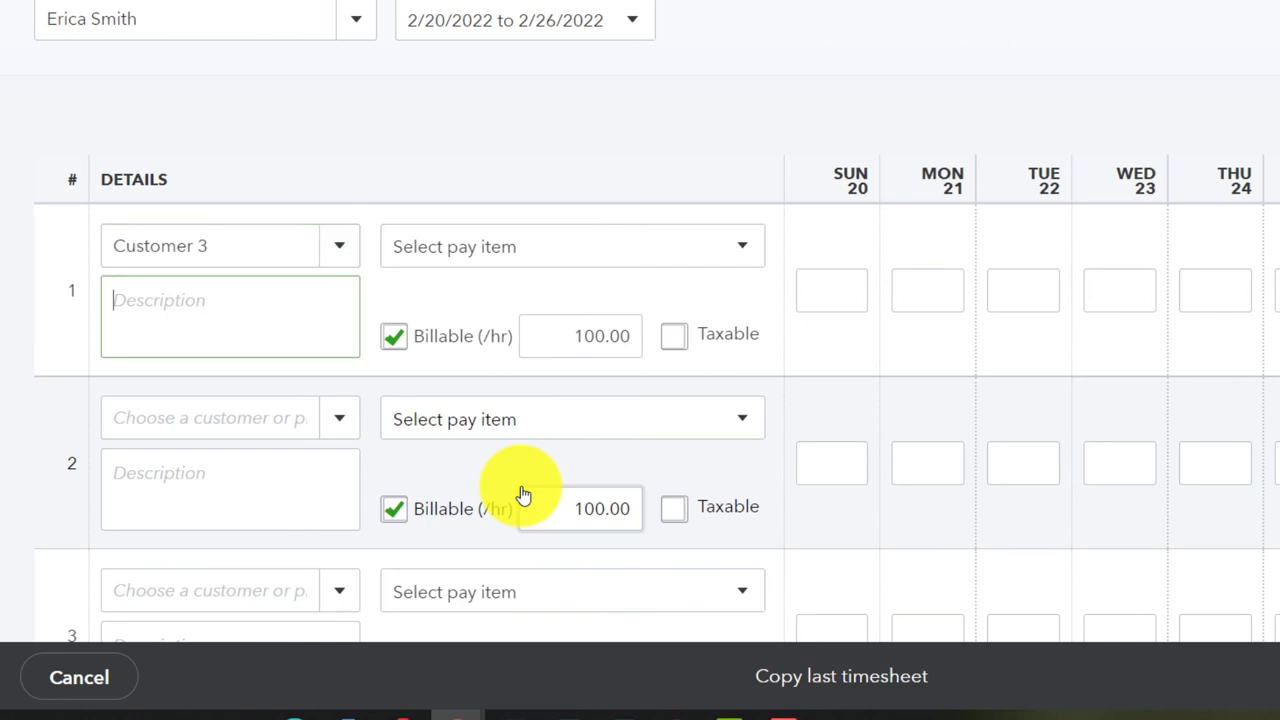
left_click(742, 246)
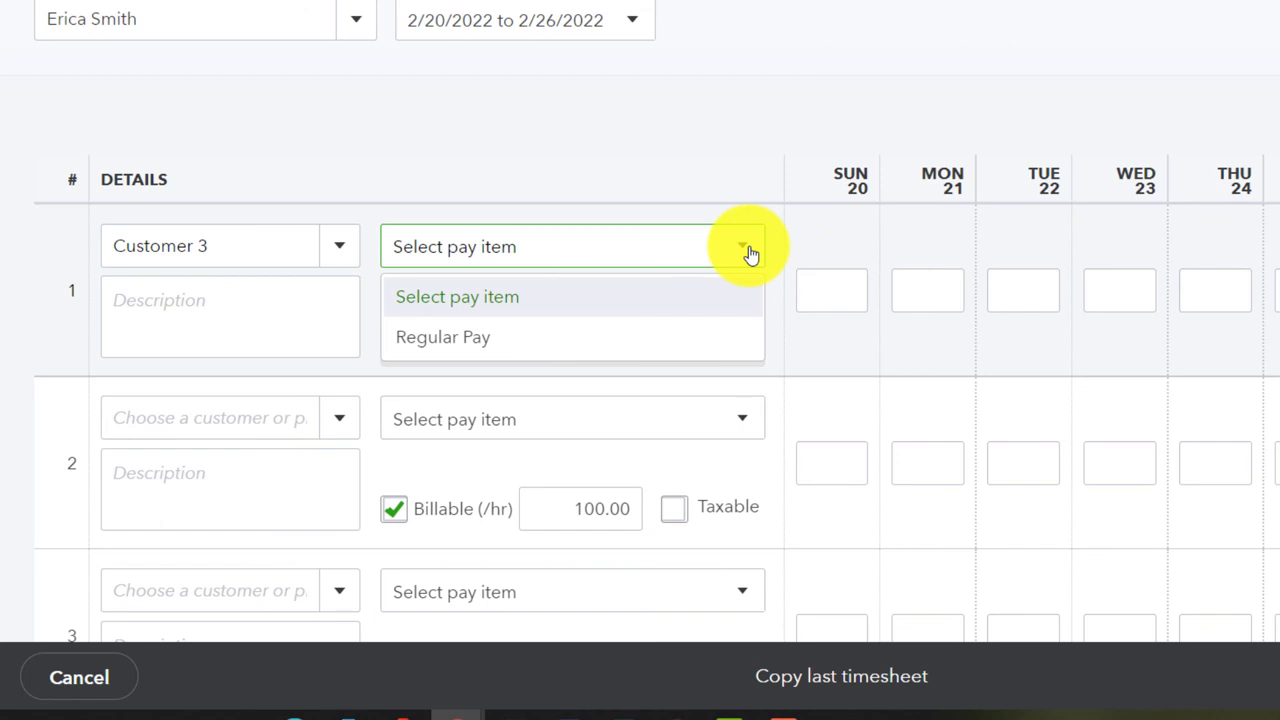
mouse_move(520, 305)
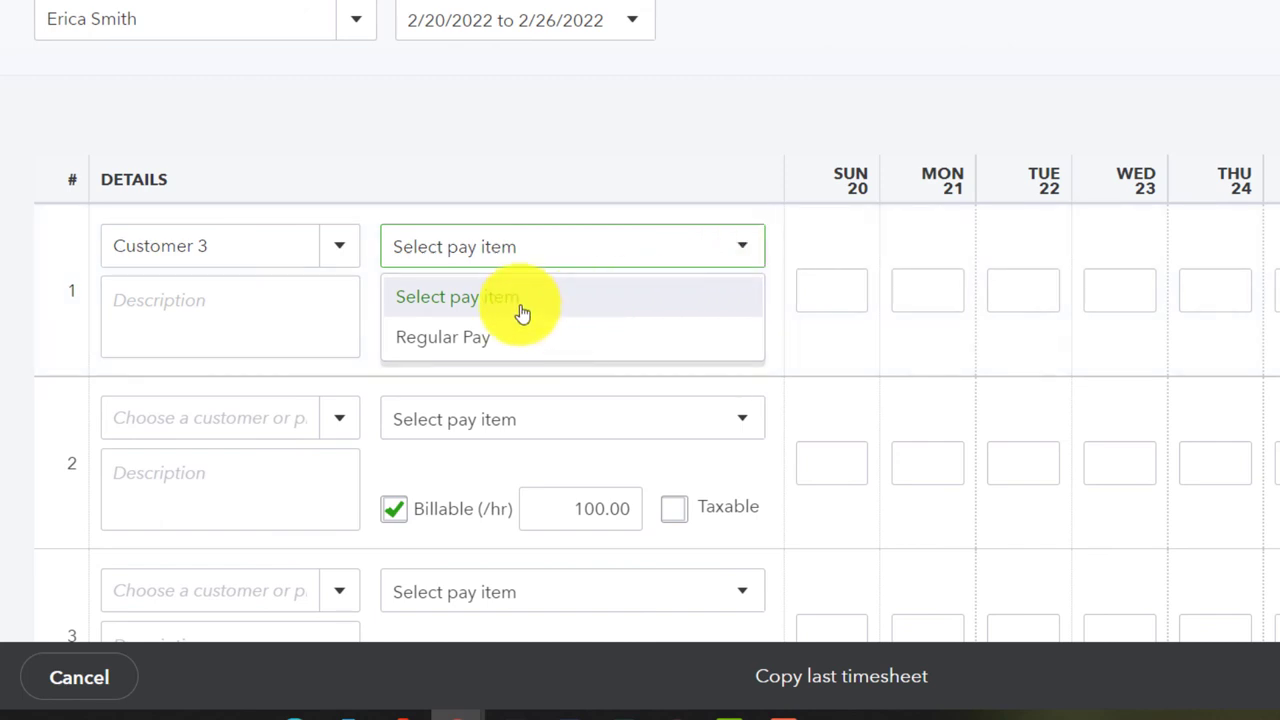
left_click(230, 300)
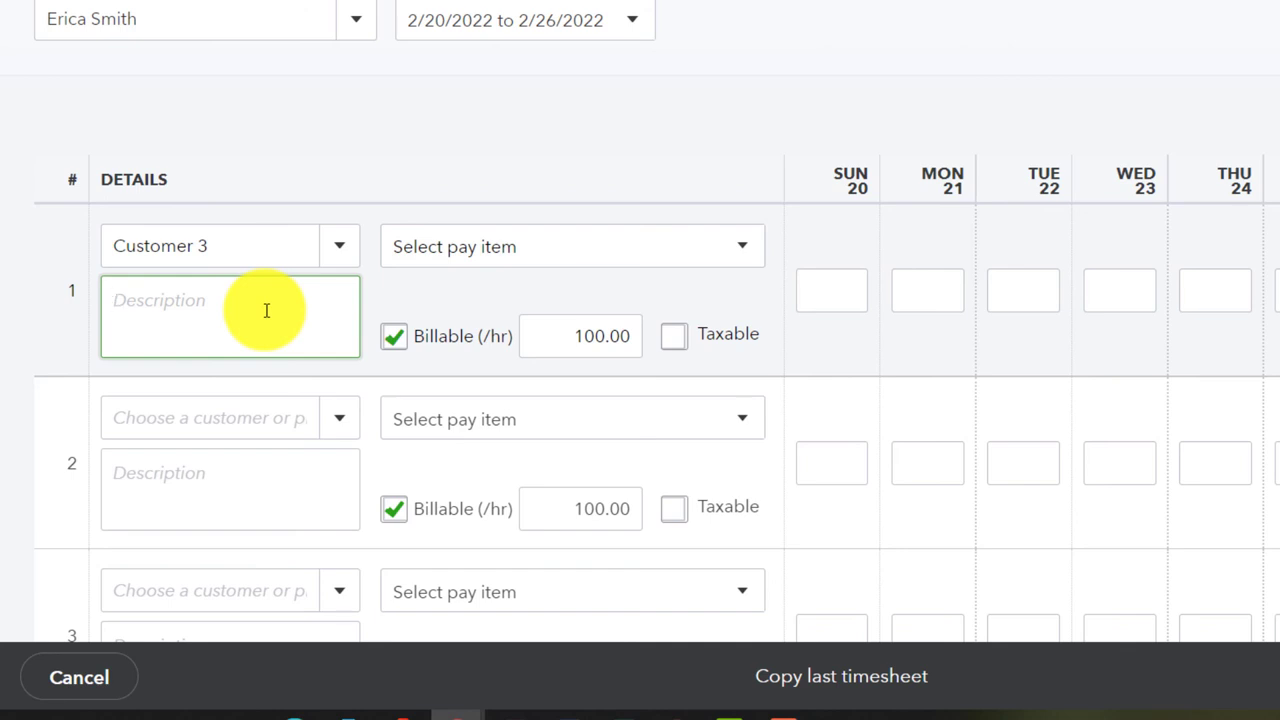
type("Guitar")
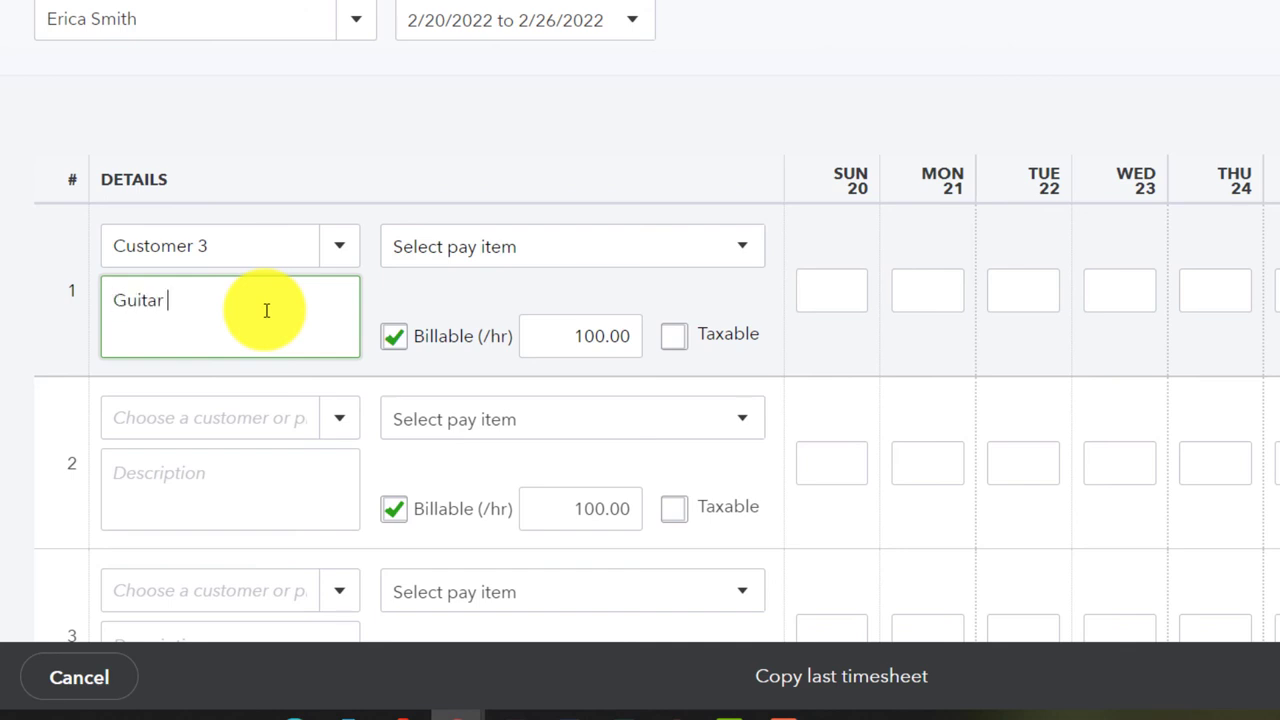
type("lessons")
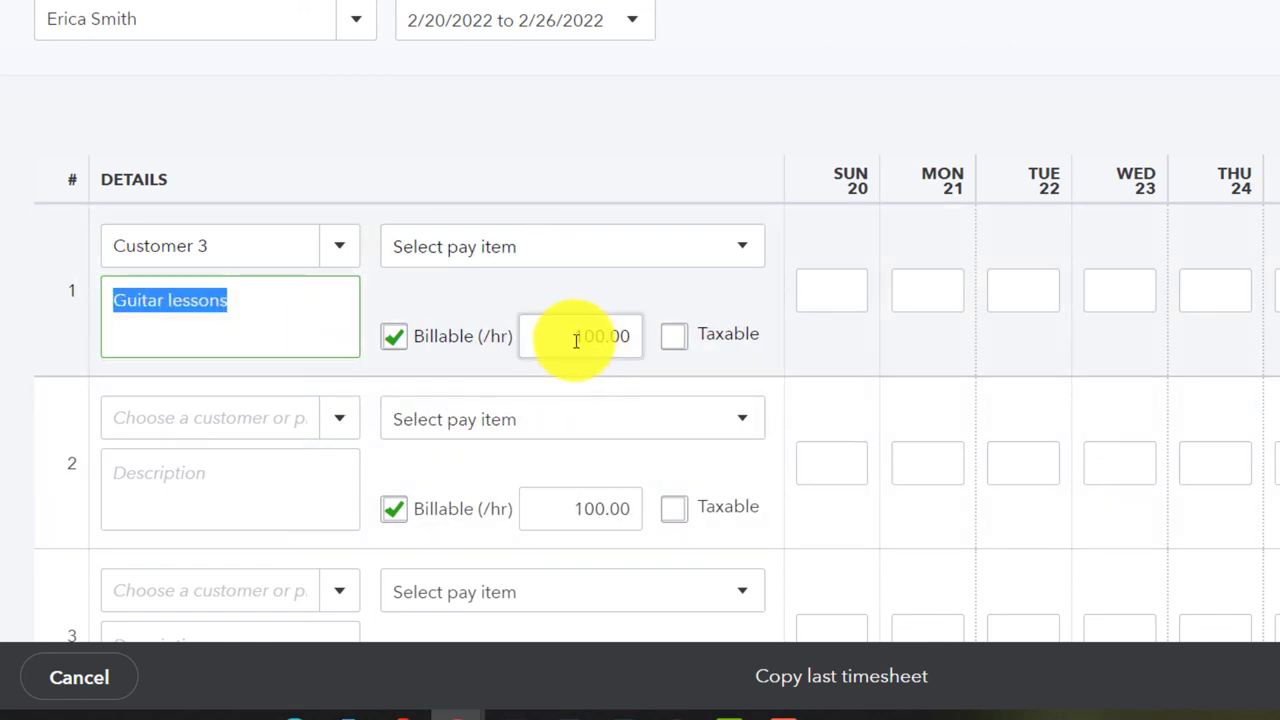
left_click(580, 336)
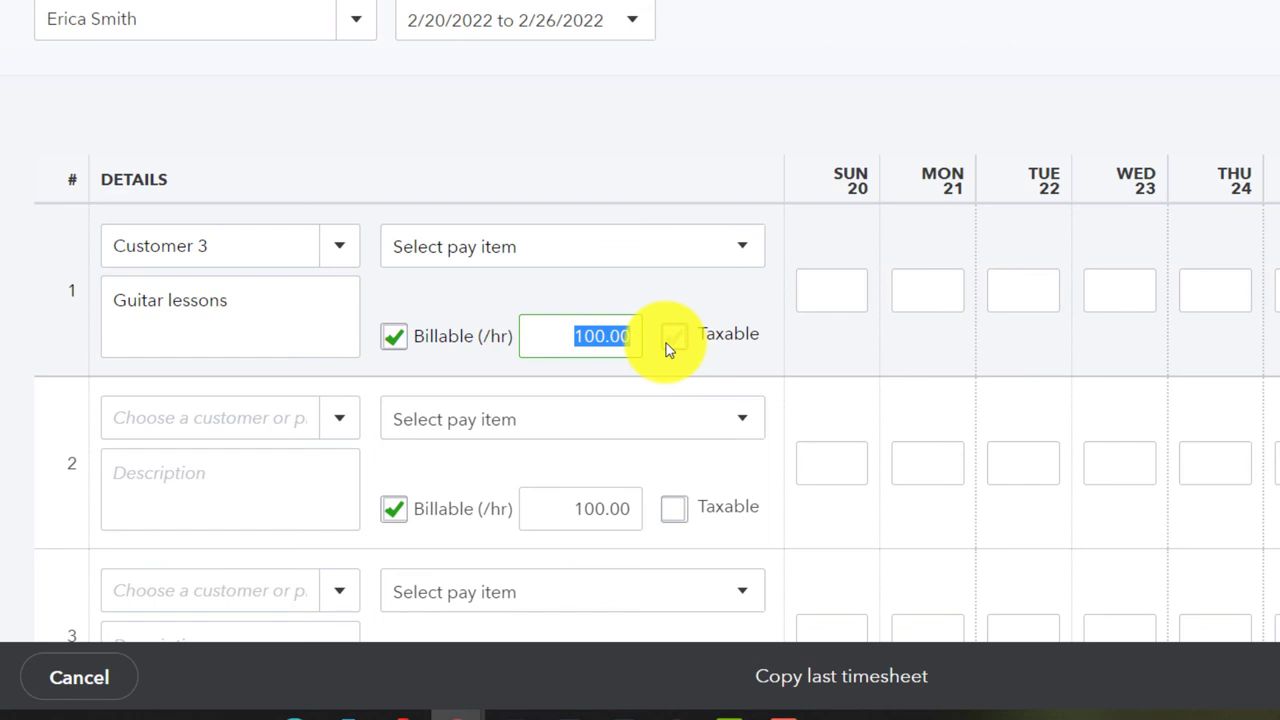
type("115.00")
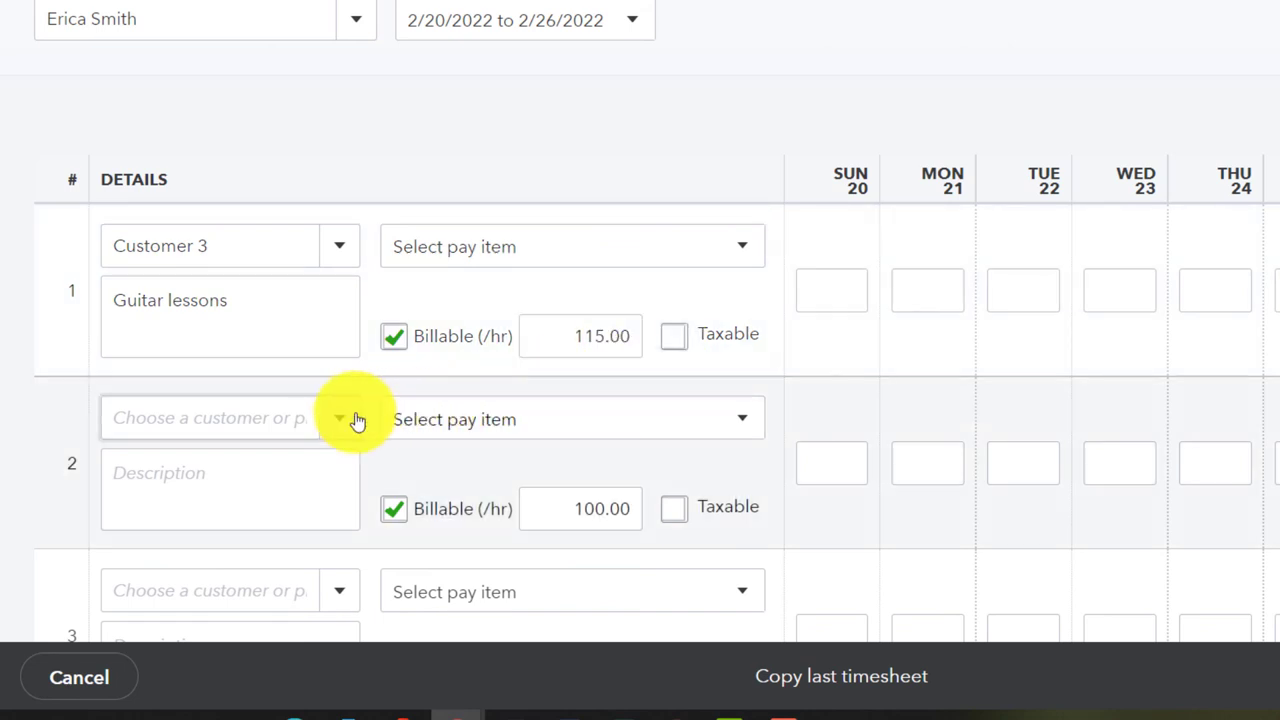
mouse_move(895, 288)
type("2:00")
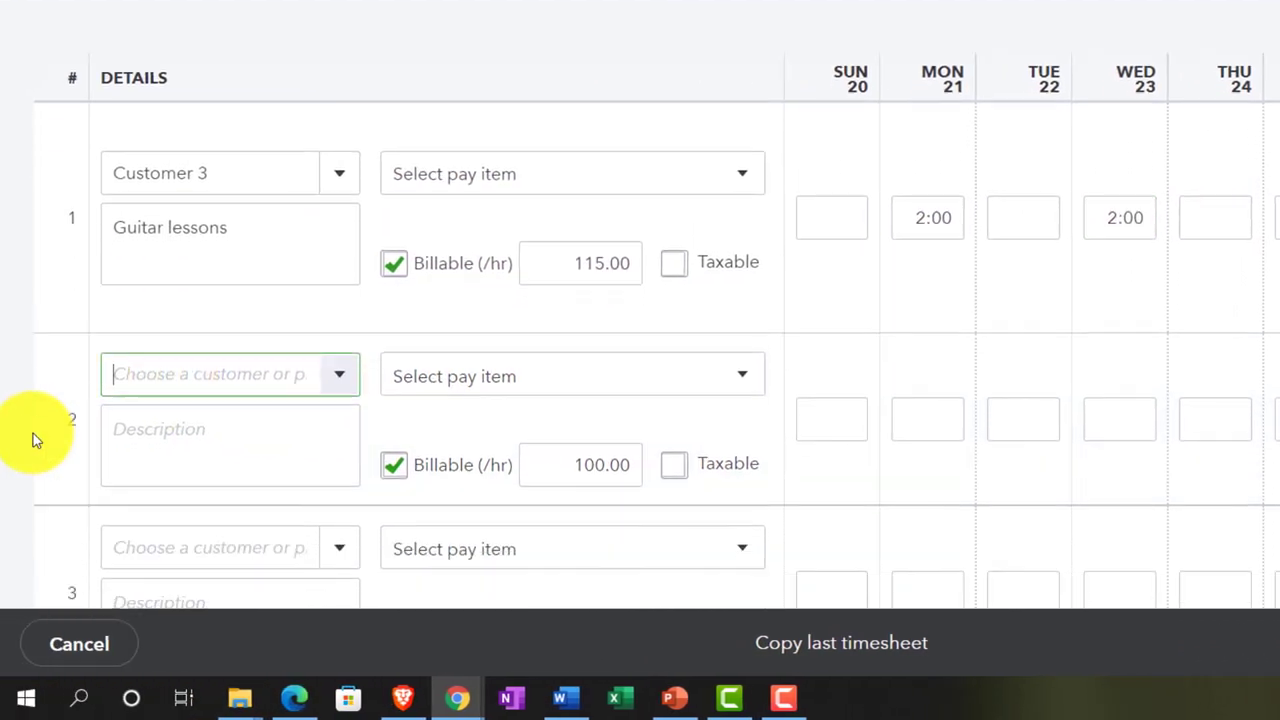
- Create the new customer 'Customer 4' for row 2
scroll("down", 3)
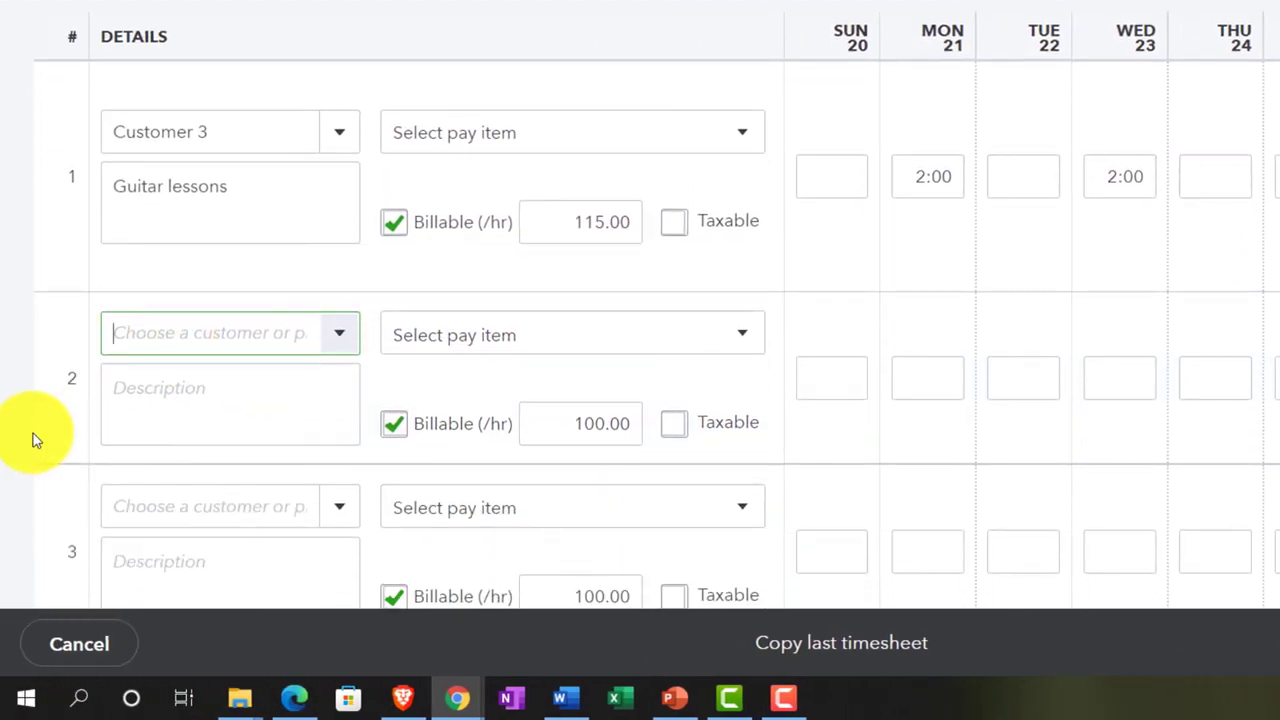
type("Custome")
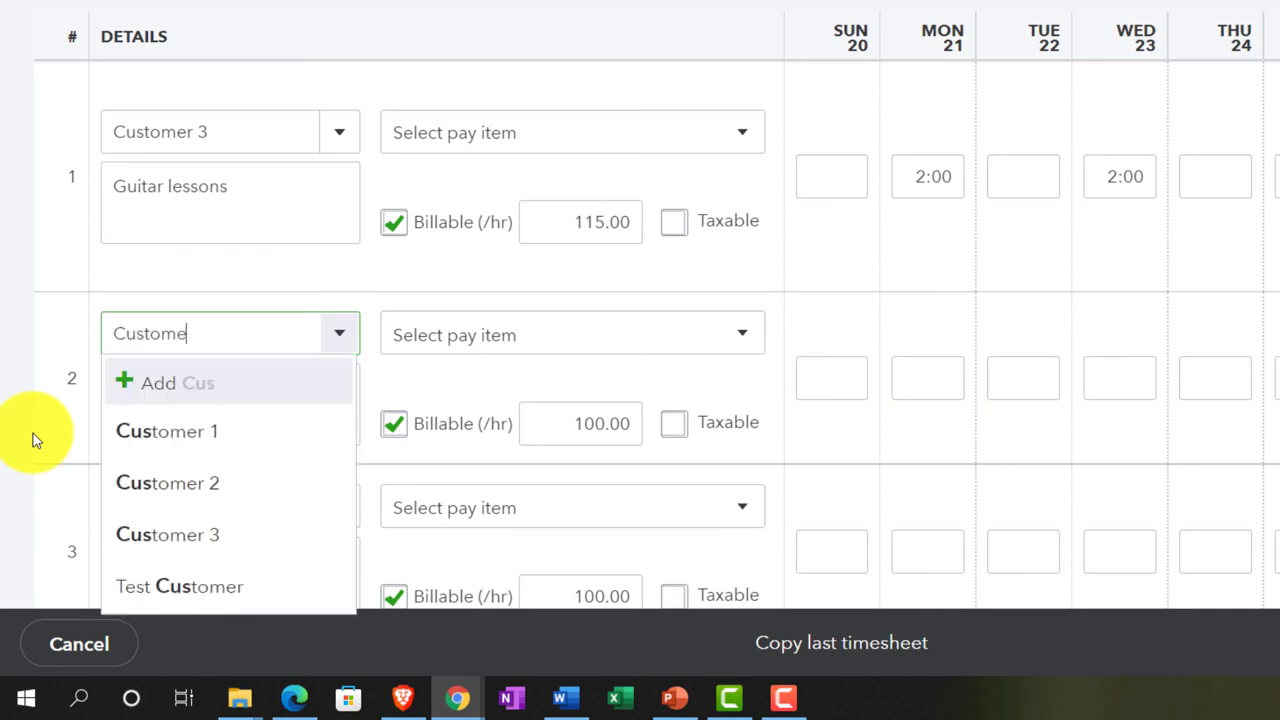
left_click(165, 382)
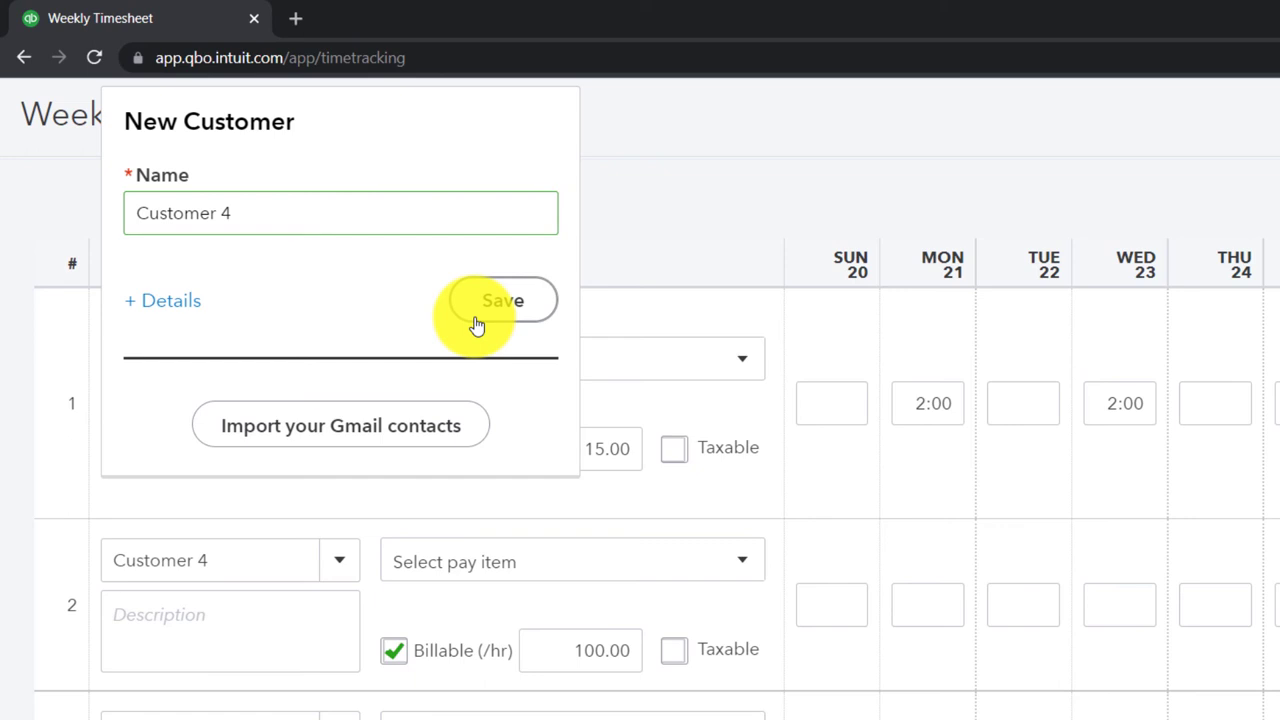
left_click(503, 300)
type("Guitar lessons")
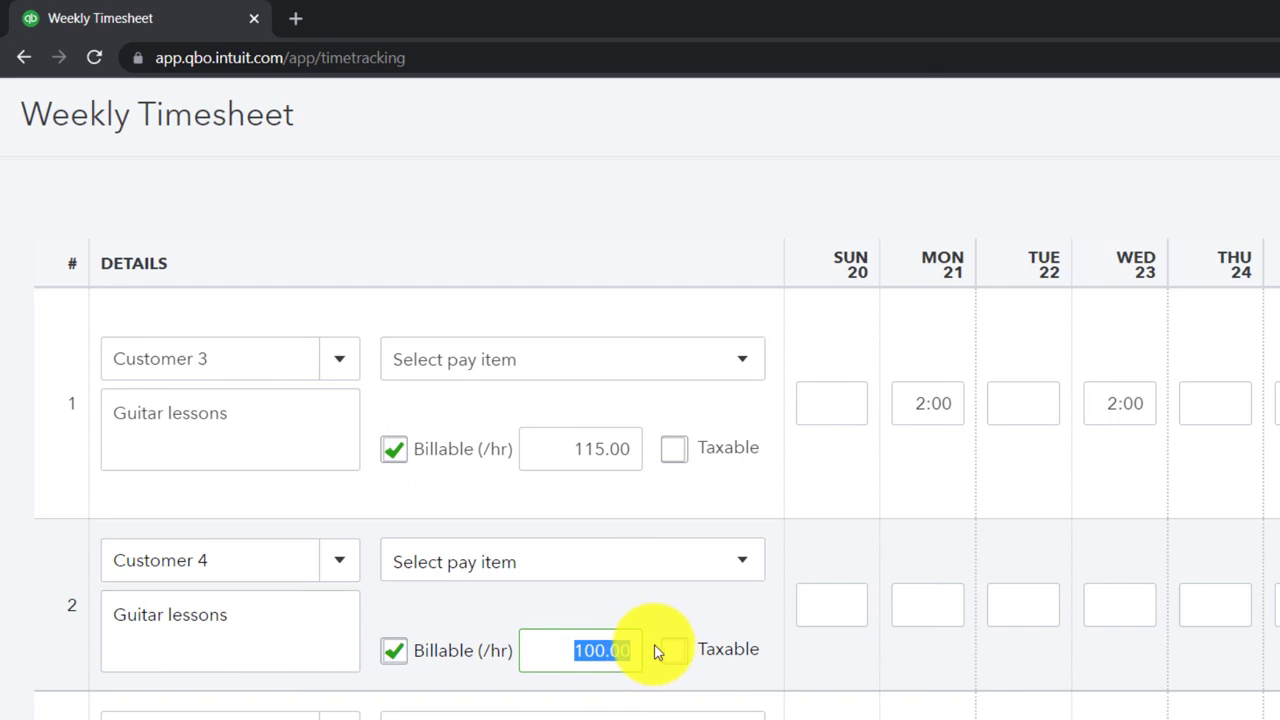
- Enter rate 115.00 and 2:00 hours on Customer 4's row, then finish the timesheet
type("115.00")
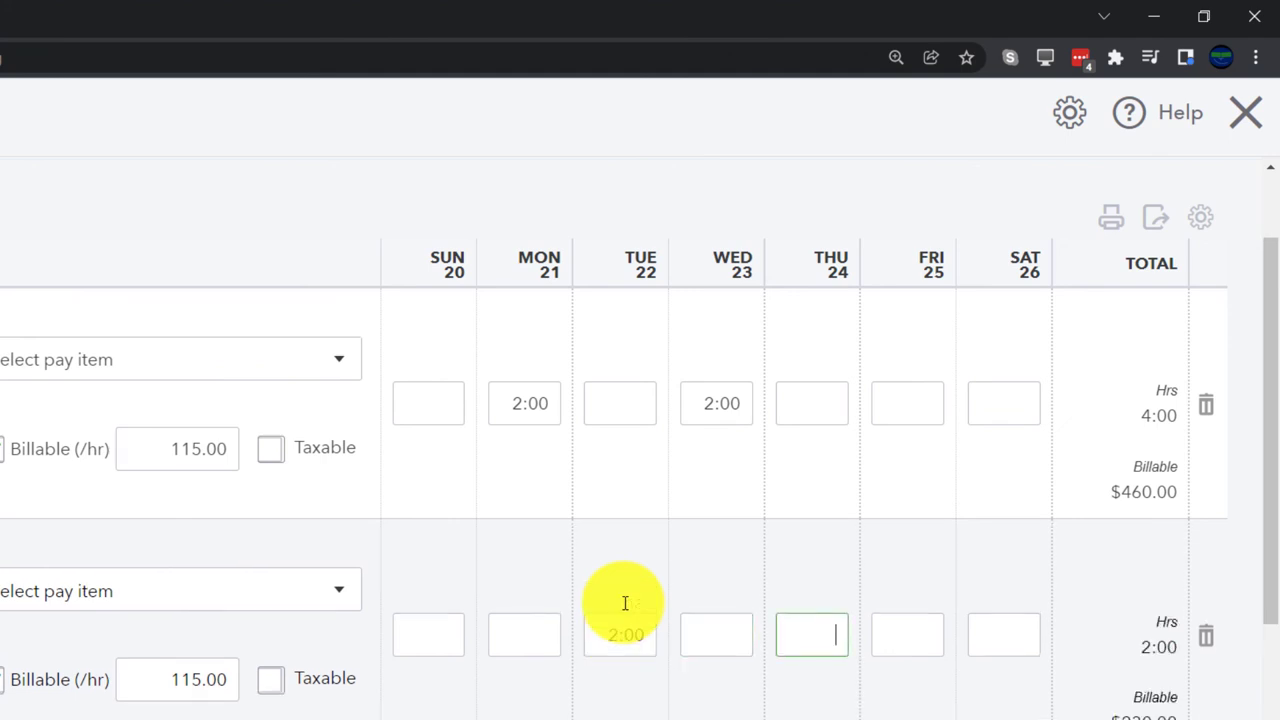
type("2:00")
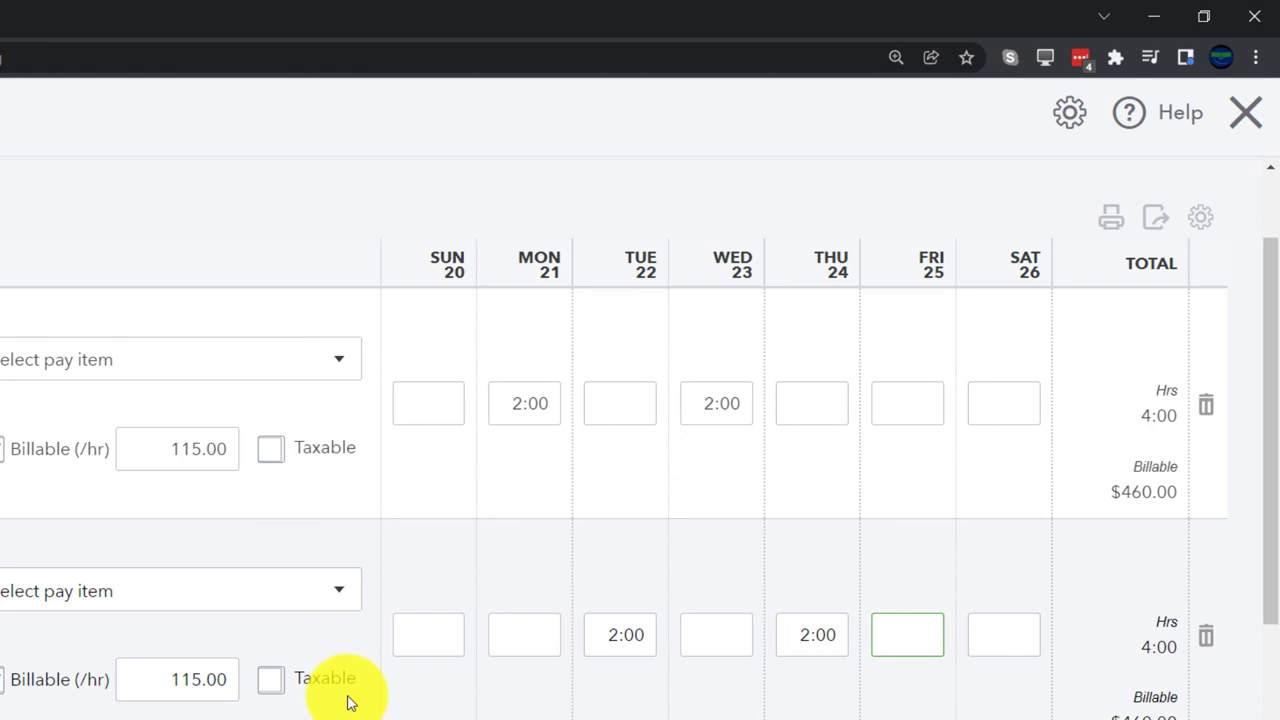
mouse_move(575, 685)
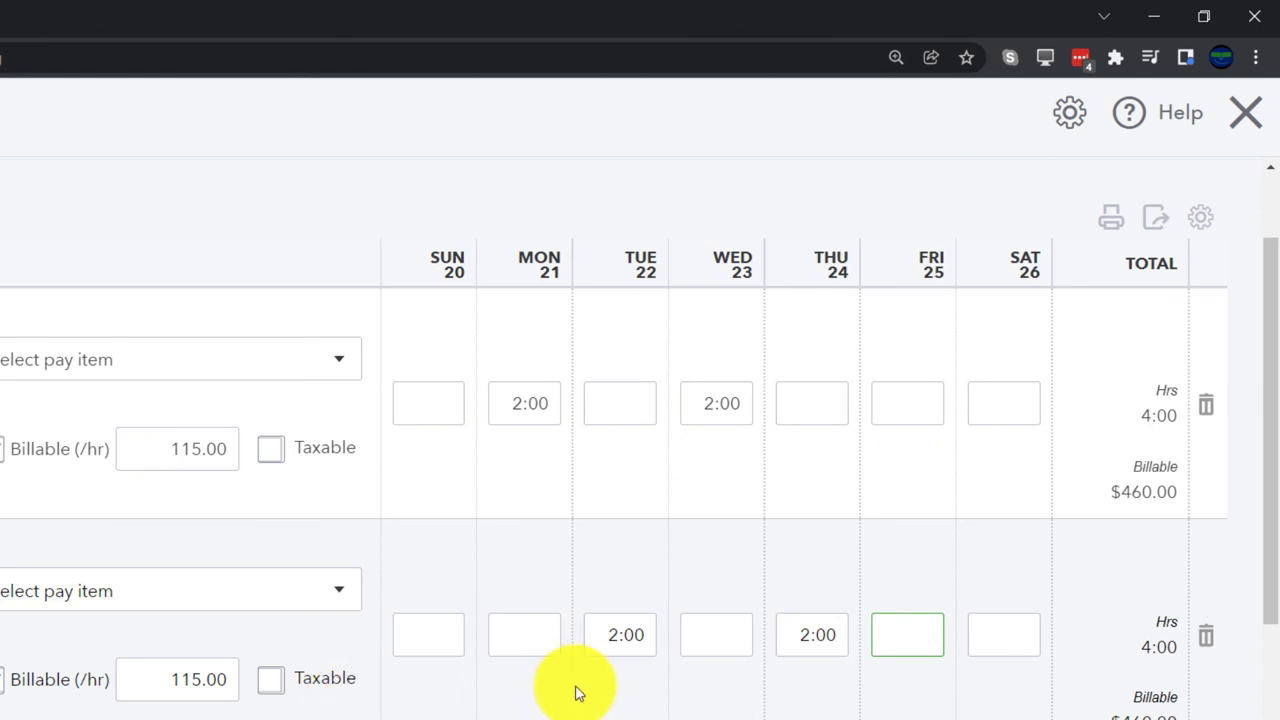
scroll("down", 3)
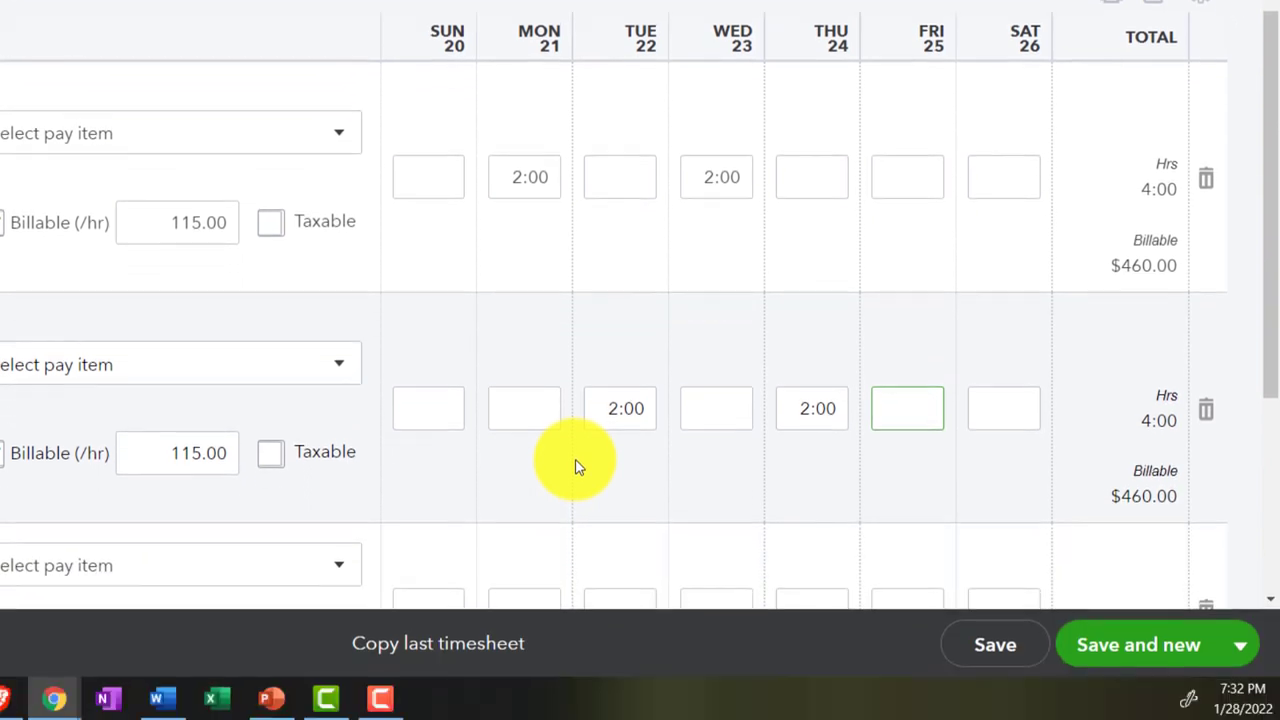
left_click(906, 408)
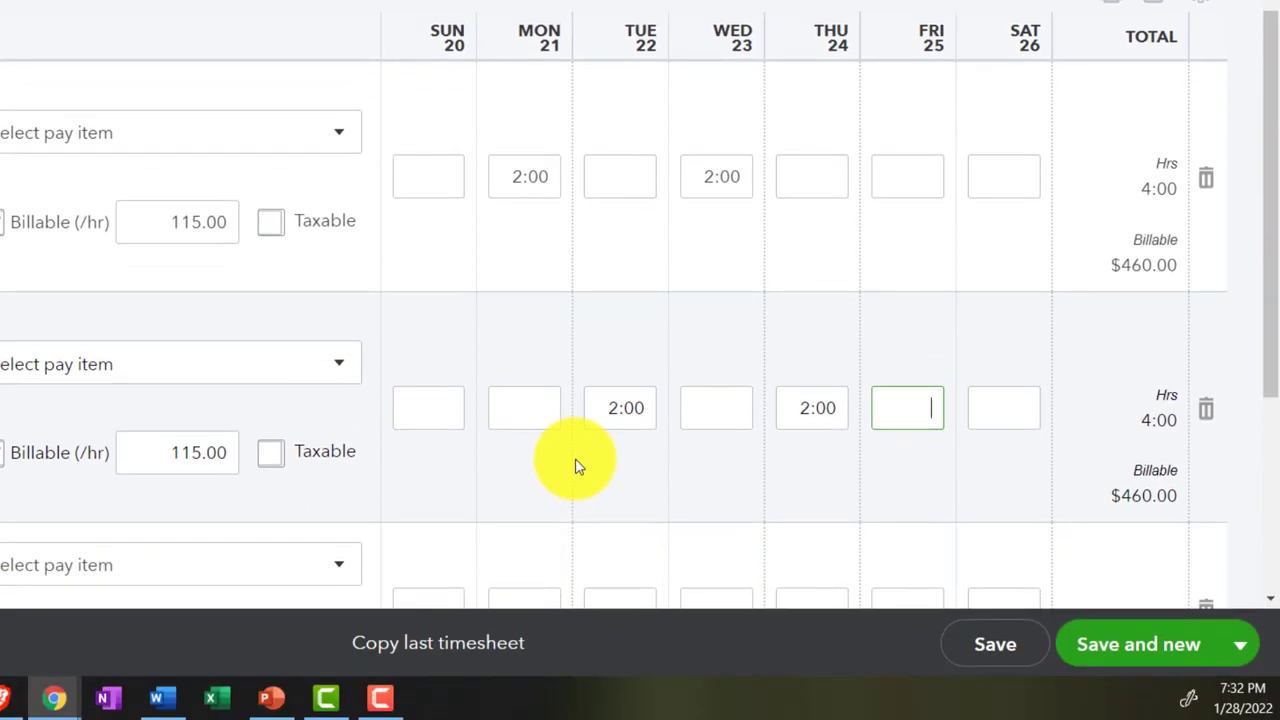
left_click(1240, 644)
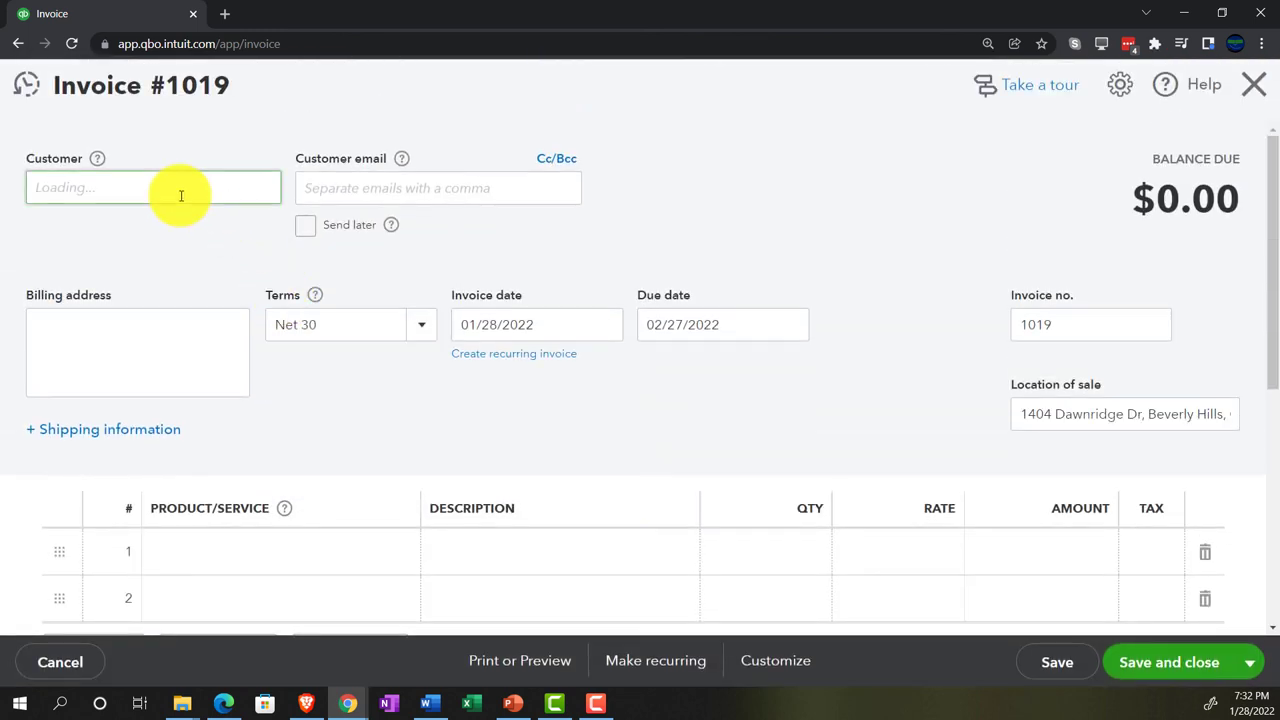
- Cancel Invoice #1019, confirm leaving without saving, and return to the Get Great Guitars homepage
type("co")
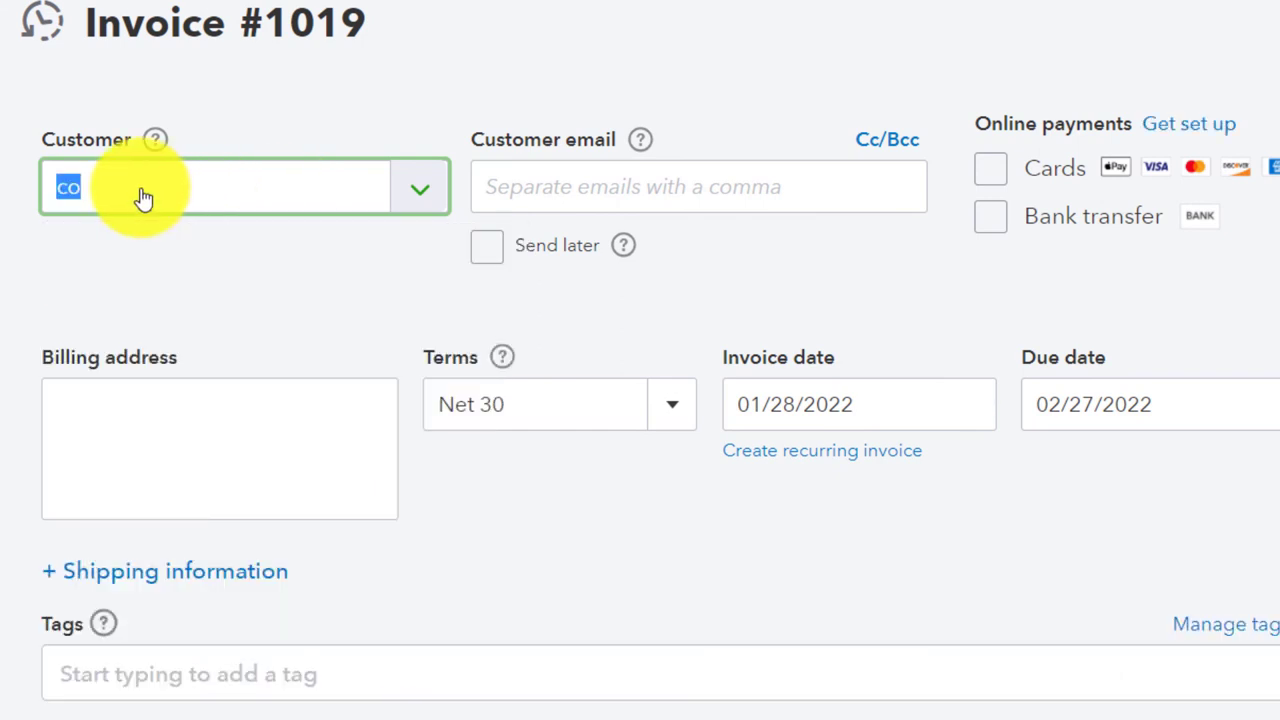
type("cu")
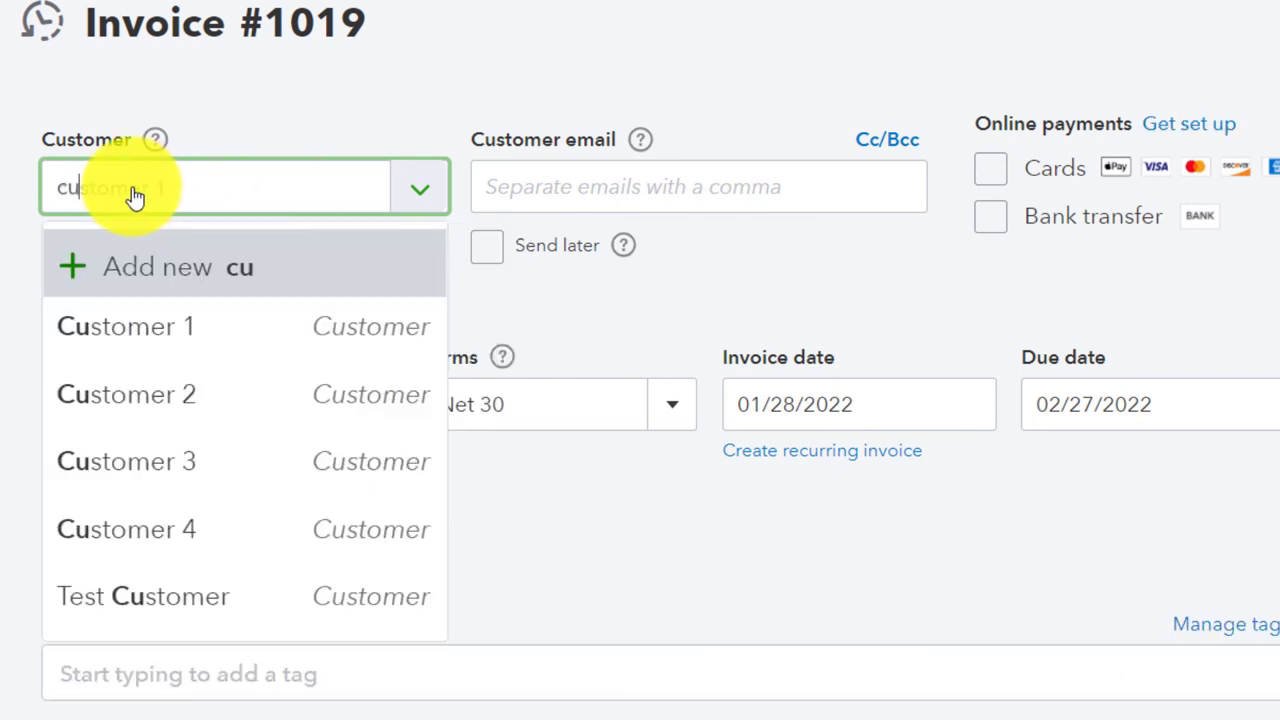
left_click(124, 326)
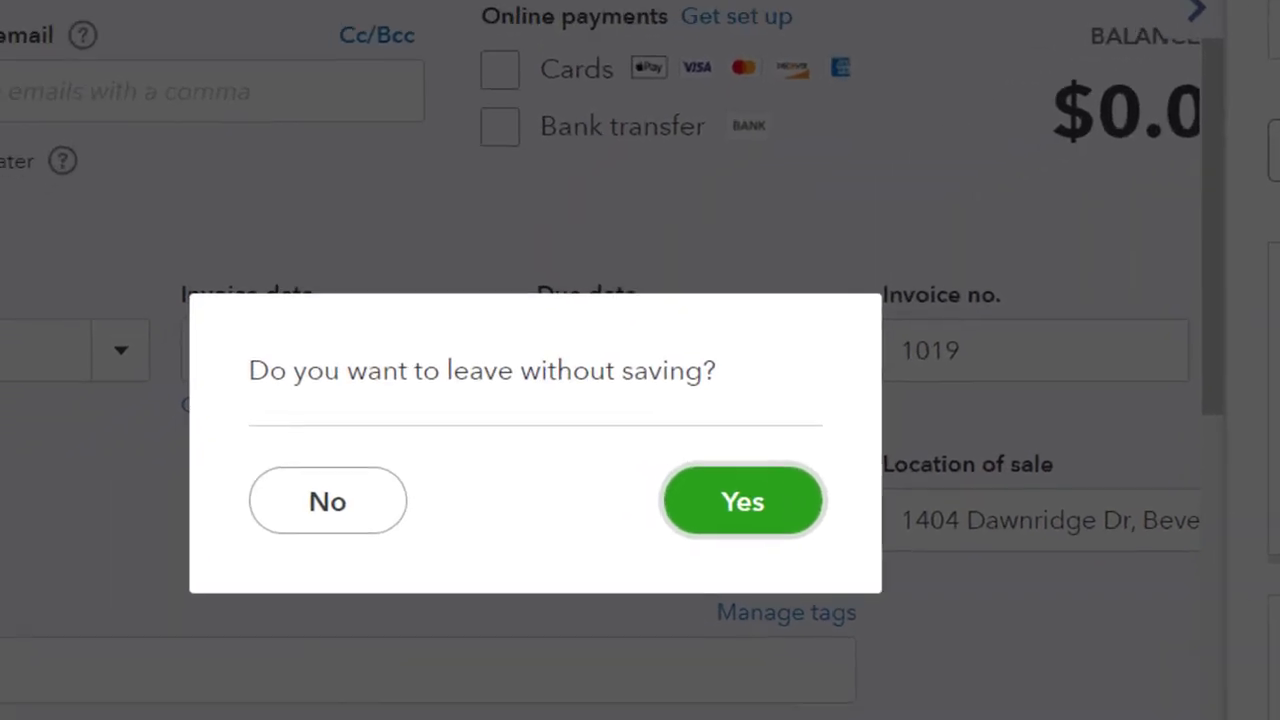
left_click(742, 501)
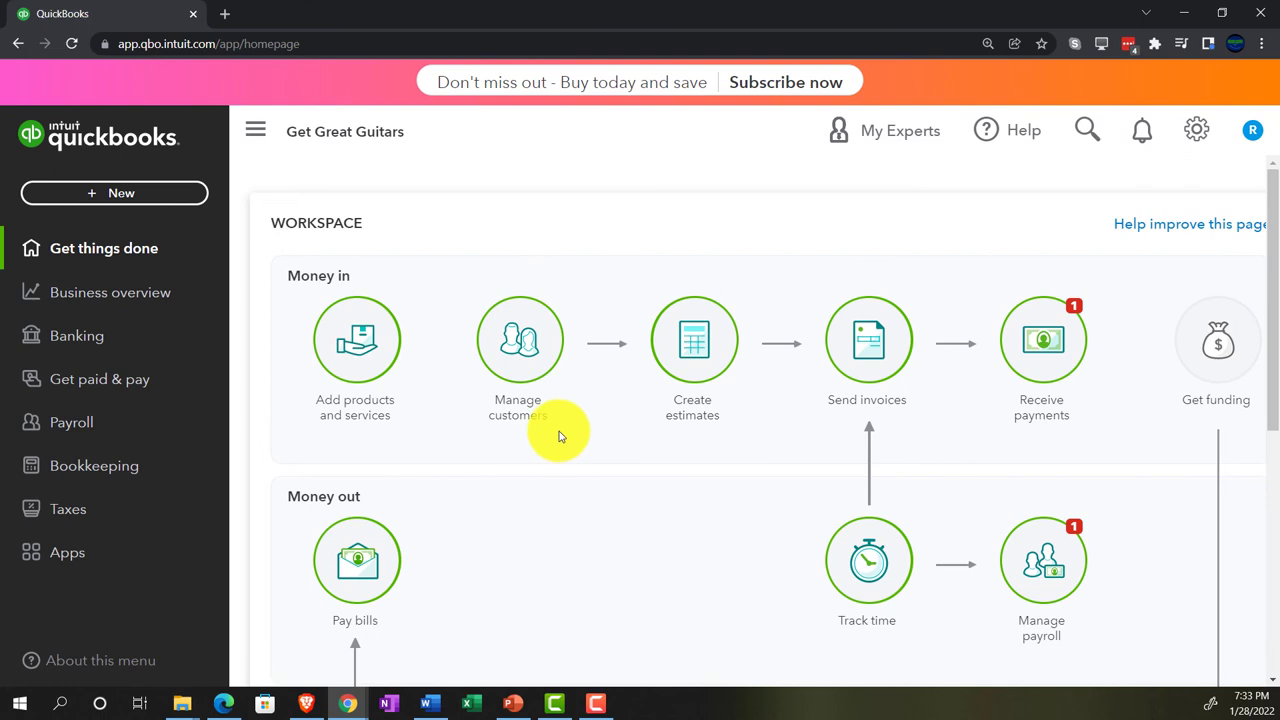
mouse_move(607, 402)
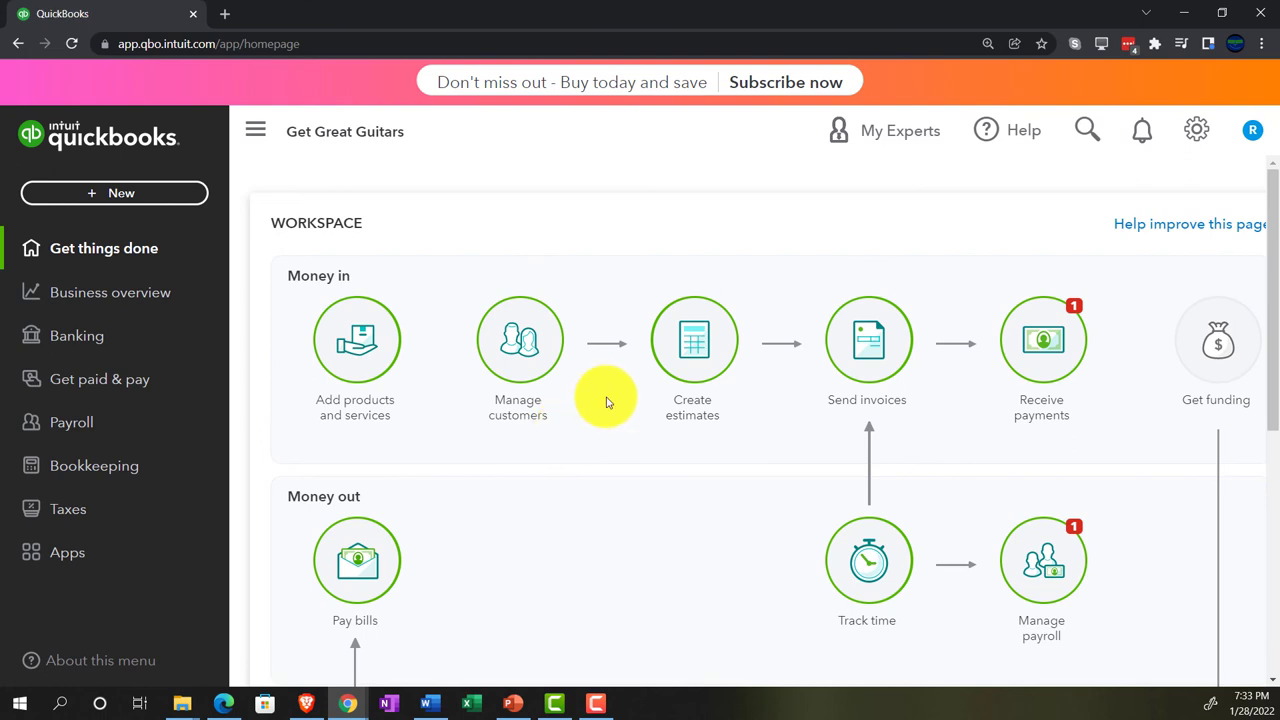